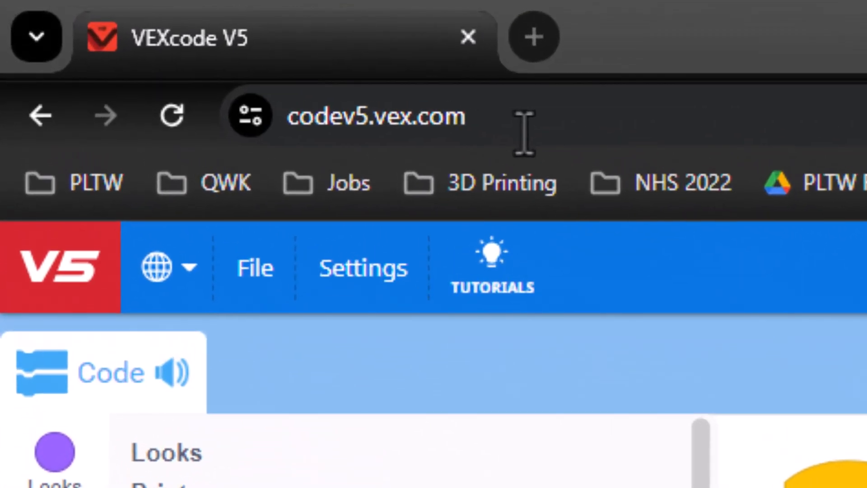
# - Reposition the when started block toward the centre of the empty canvas
pyautogui.click(376, 117)
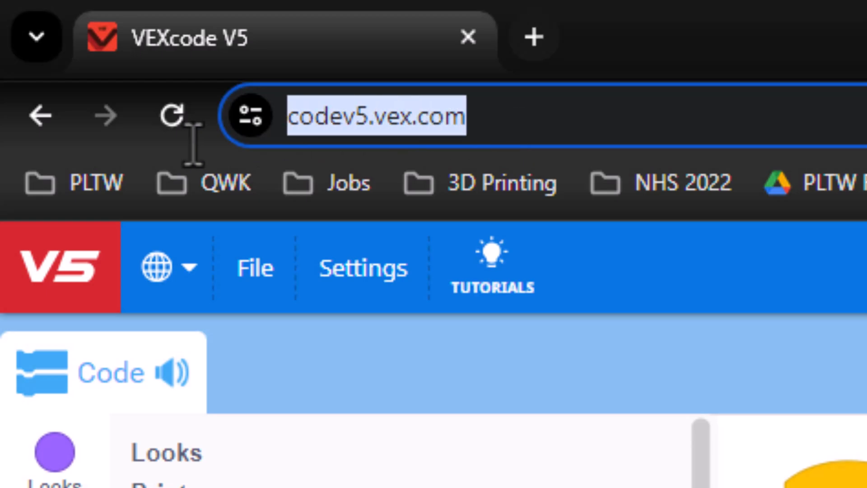
pyautogui.moveTo(437, 149)
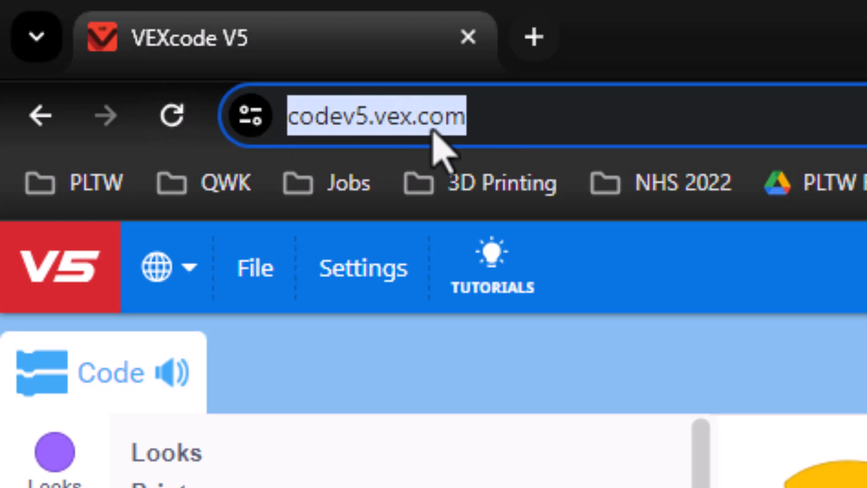
pyautogui.click(62, 66)
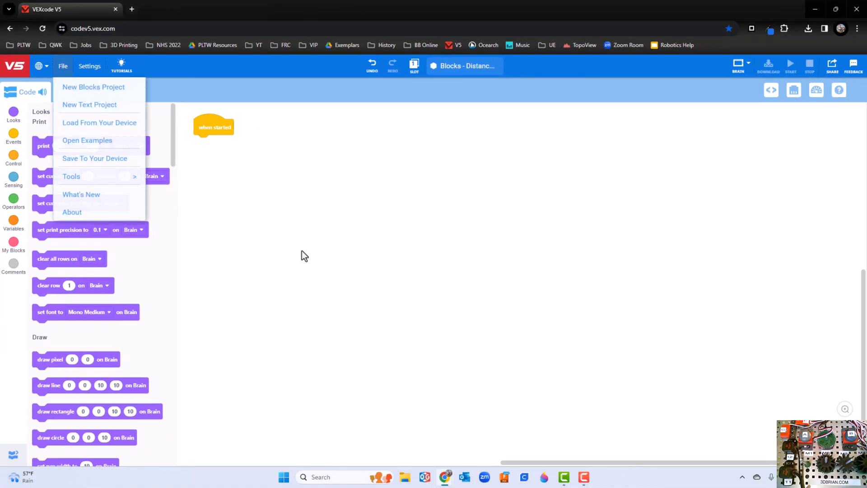
pyautogui.moveTo(301, 198)
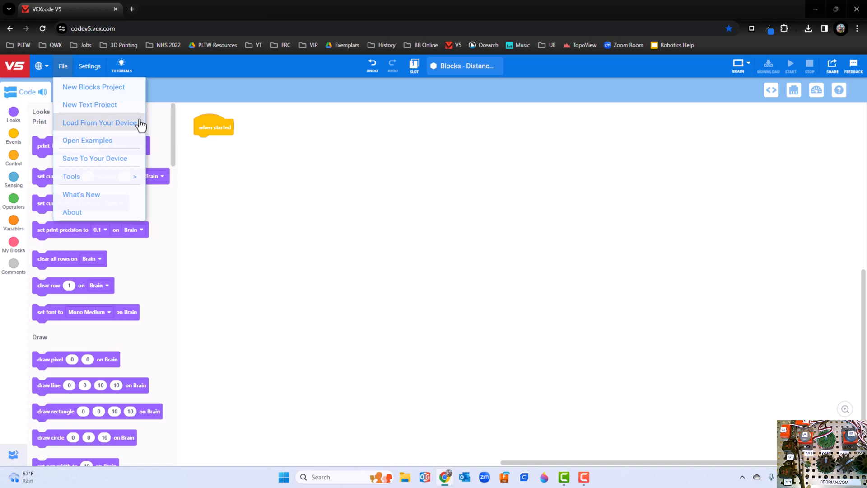
pyautogui.moveTo(106, 87)
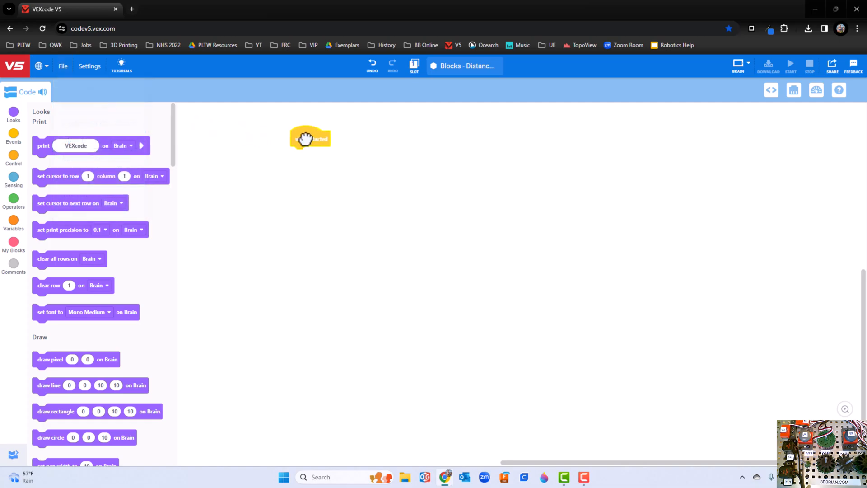
pyautogui.moveTo(310, 138); pyautogui.dragTo(369, 178)
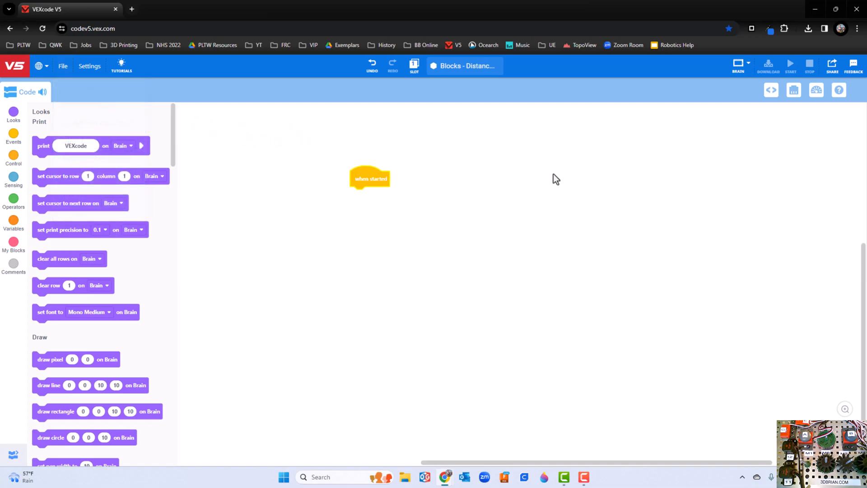
# - Add Motor1 on port 1 in the Devices panel
pyautogui.click(794, 89)
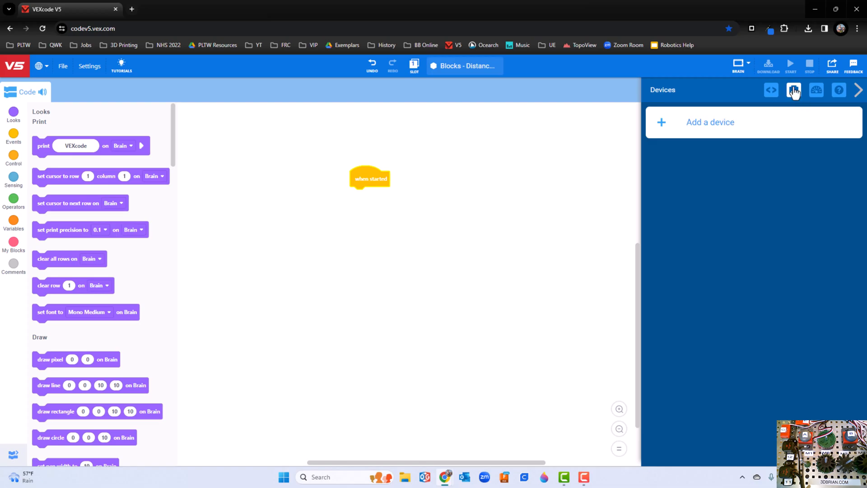
pyautogui.click(710, 122)
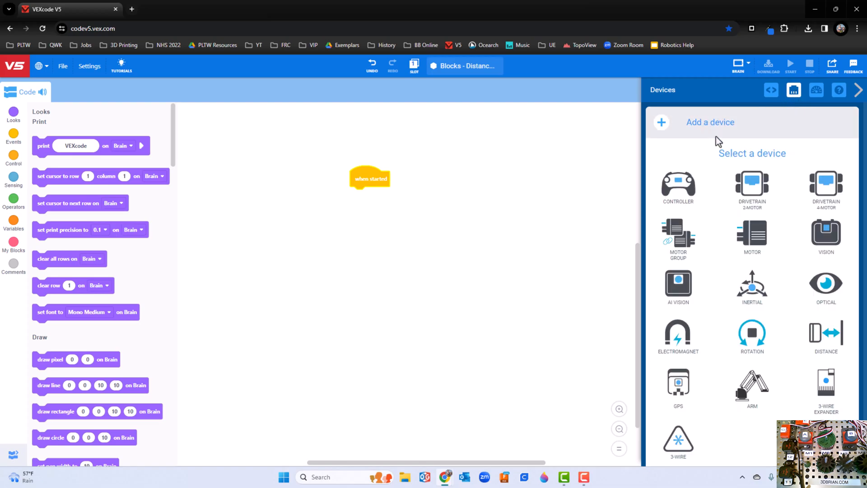
pyautogui.click(753, 235)
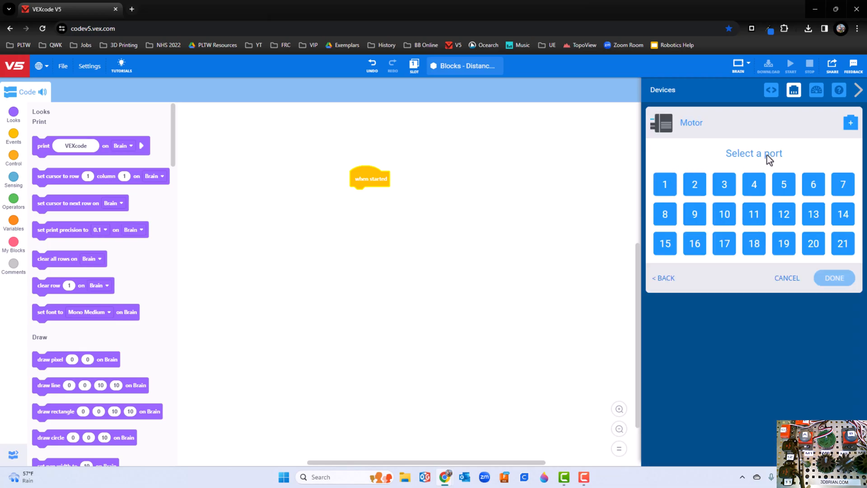
pyautogui.moveTo(797, 291)
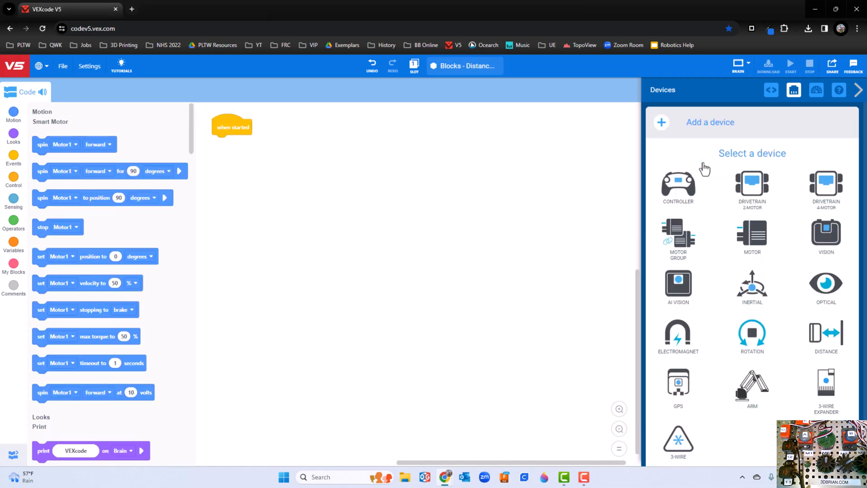
pyautogui.moveTo(793, 318)
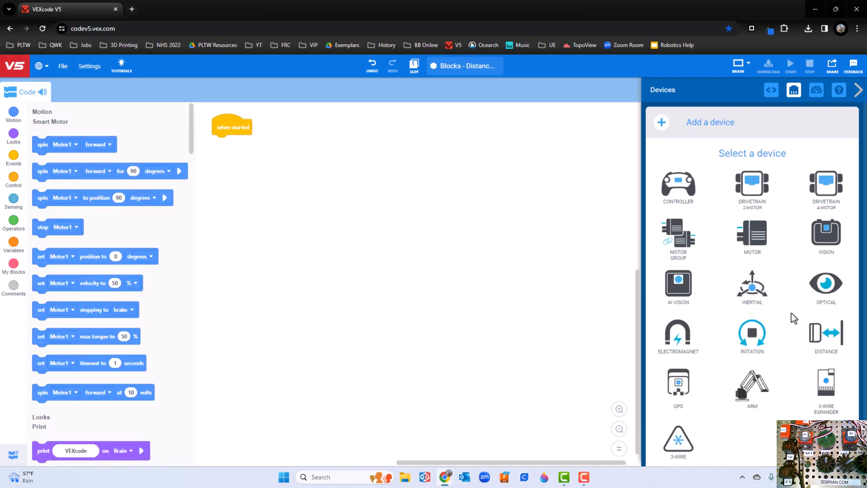
pyautogui.moveTo(829, 336)
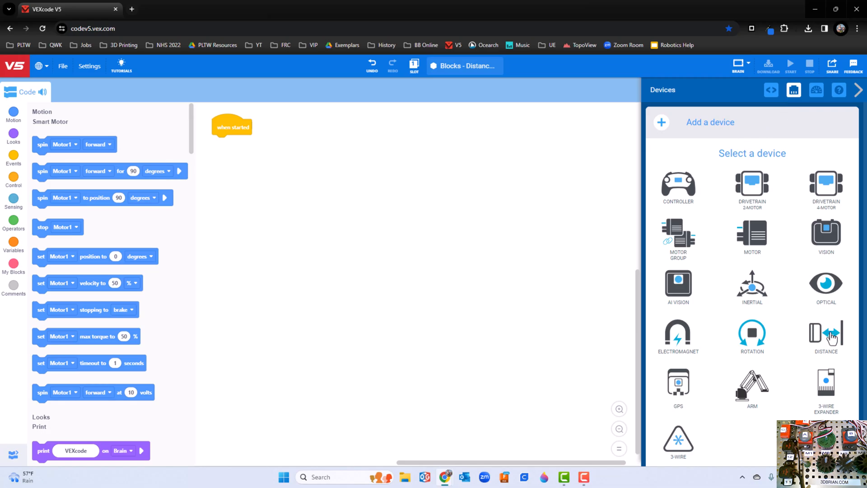
# - Add a Distance11 sensor on port 11 and leave the Devices panel
pyautogui.click(826, 336)
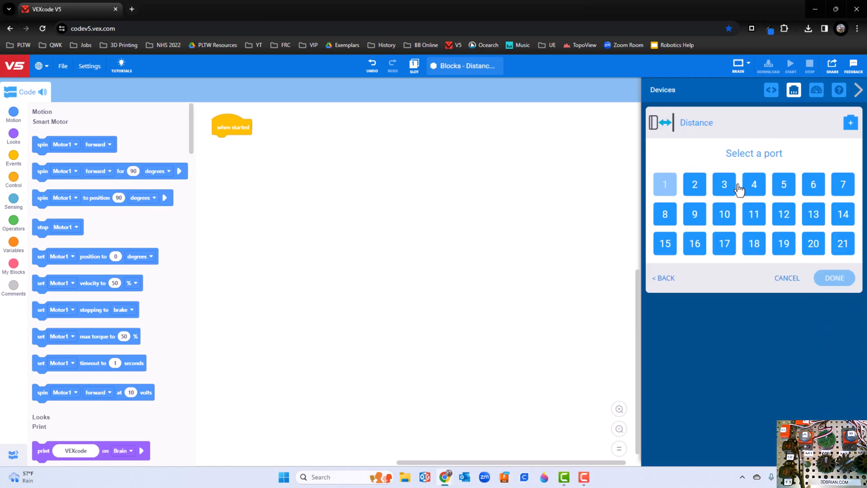
pyautogui.moveTo(753, 217)
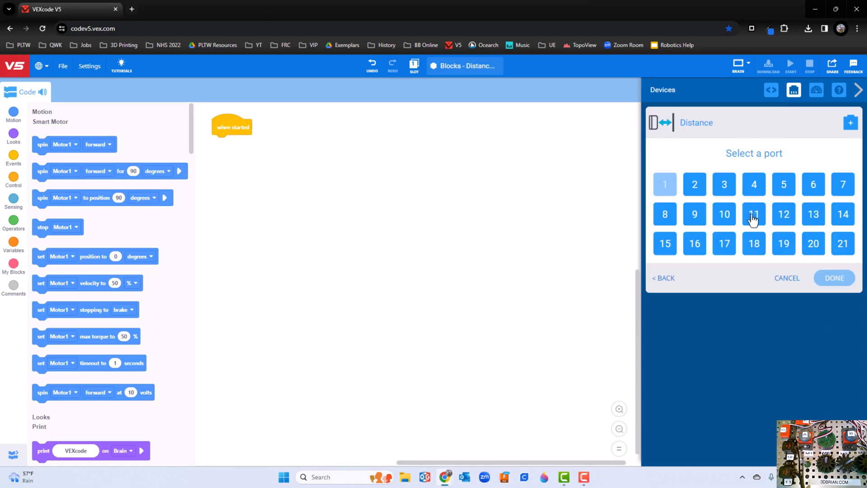
pyautogui.click(753, 214)
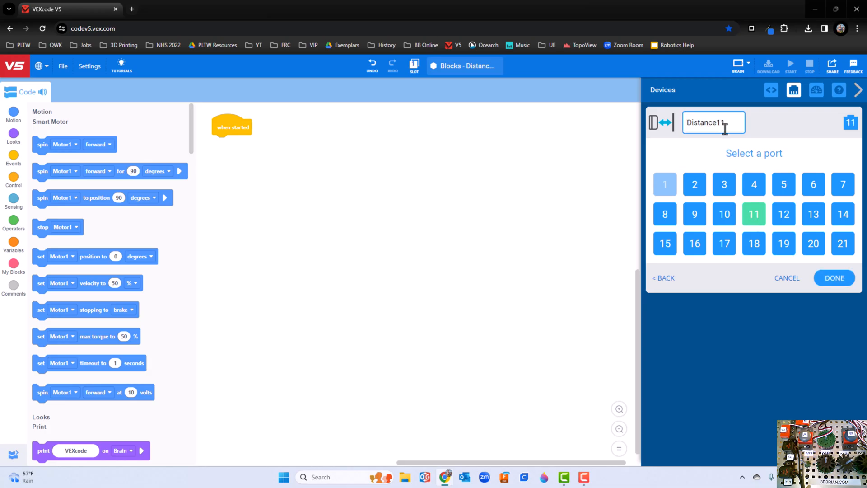
pyautogui.click(833, 277)
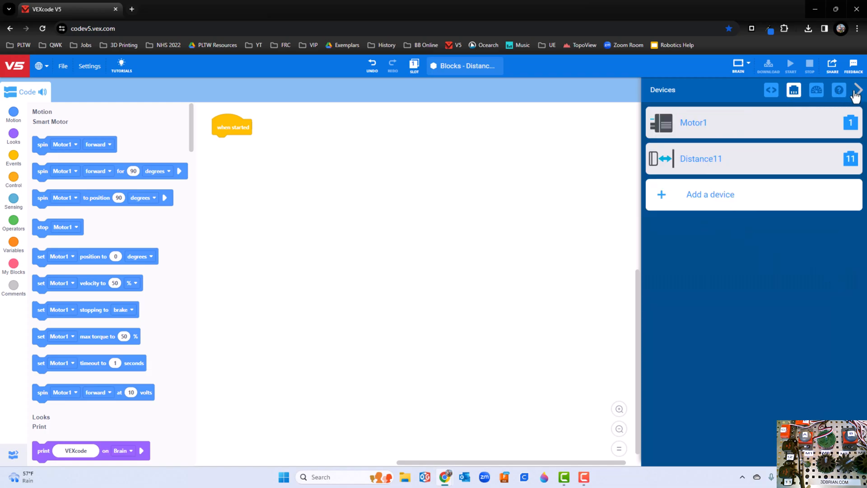
pyautogui.click(858, 89)
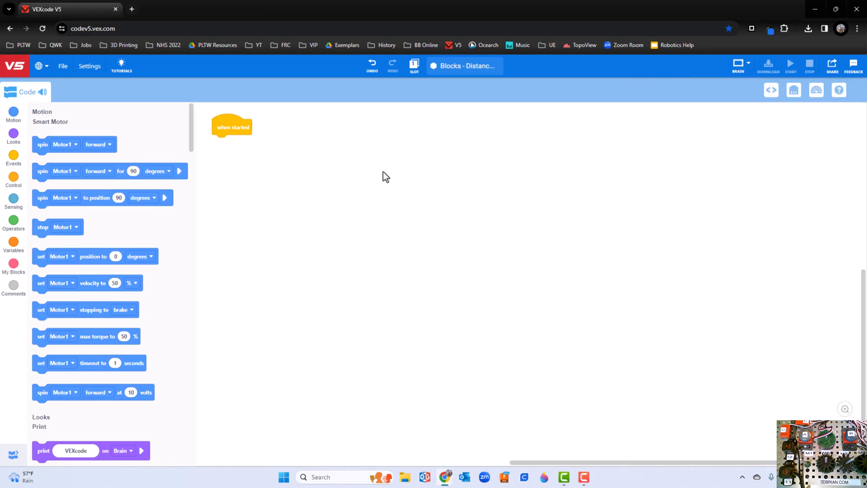
pyautogui.moveTo(244, 169)
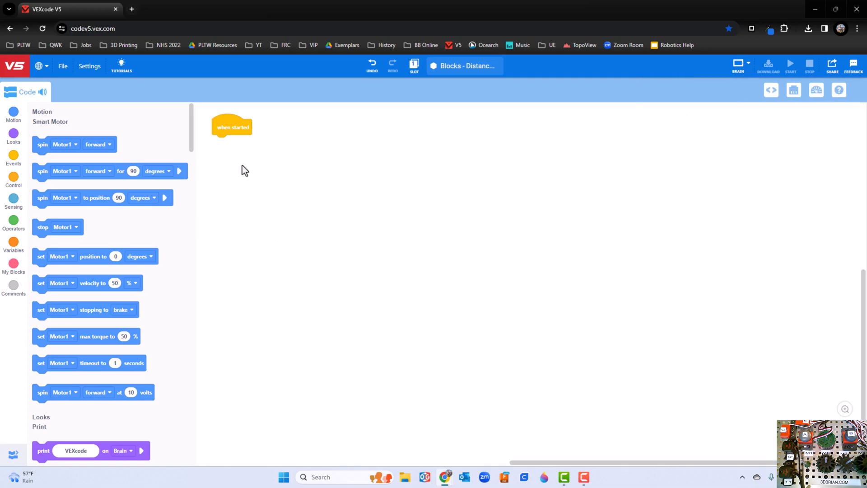
pyautogui.moveTo(232, 127); pyautogui.dragTo(509, 191)
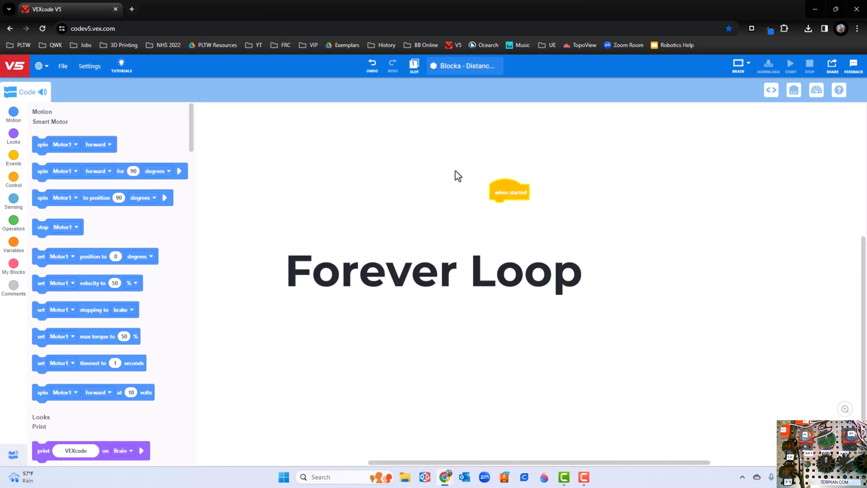
pyautogui.moveTo(105, 139)
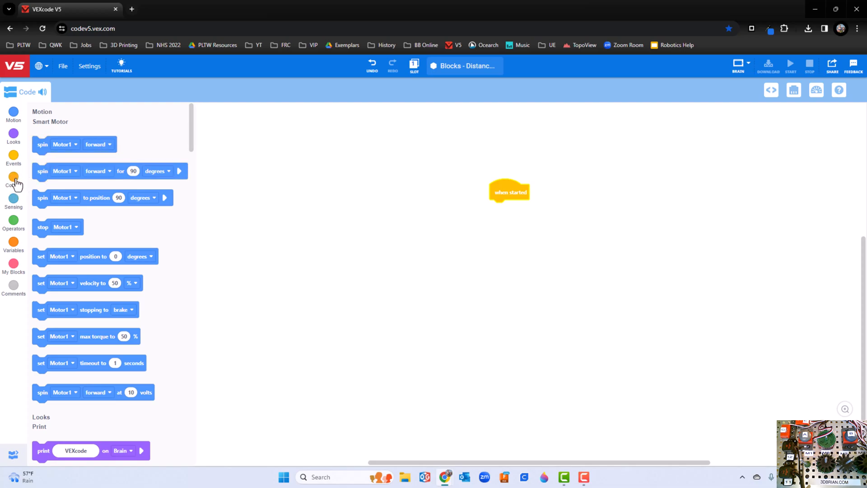
# - Snap a forever loop from Control under the when started block
pyautogui.click(14, 180)
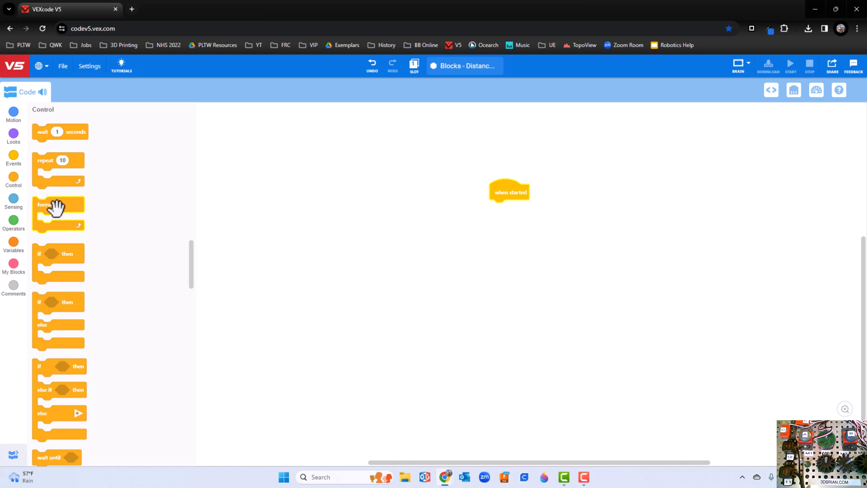
pyautogui.moveTo(57, 213); pyautogui.dragTo(107, 226)
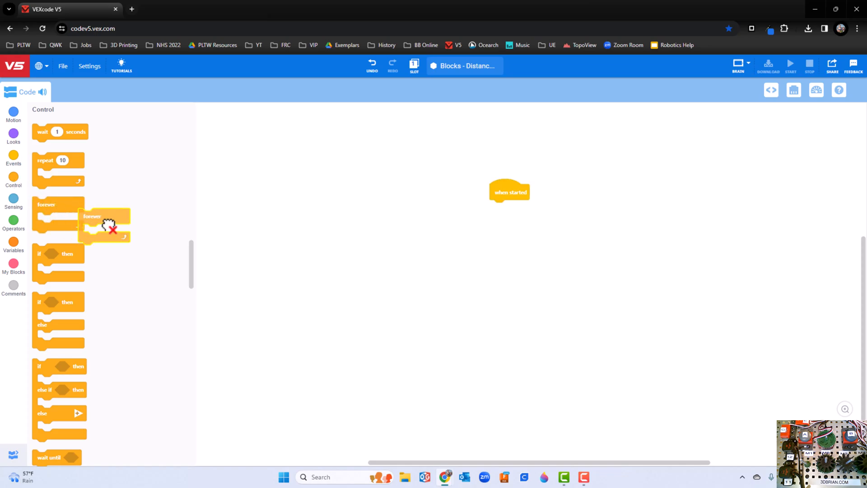
pyautogui.moveTo(104, 223); pyautogui.dragTo(517, 213)
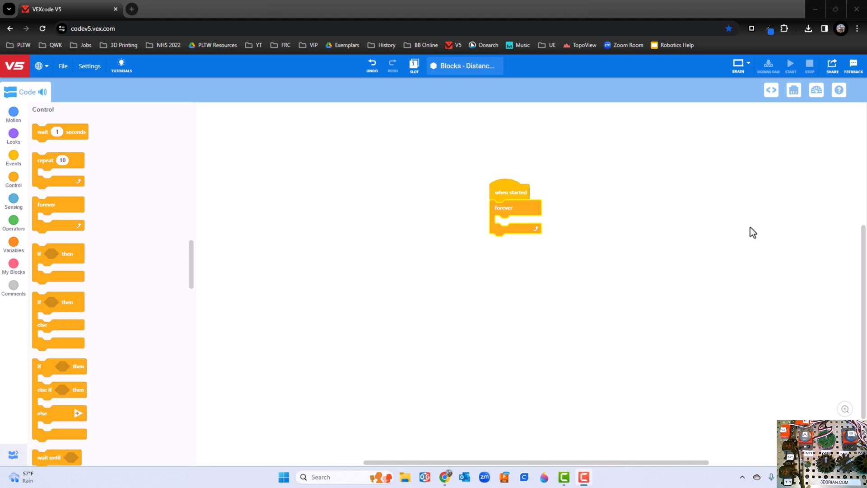
pyautogui.moveTo(135, 263)
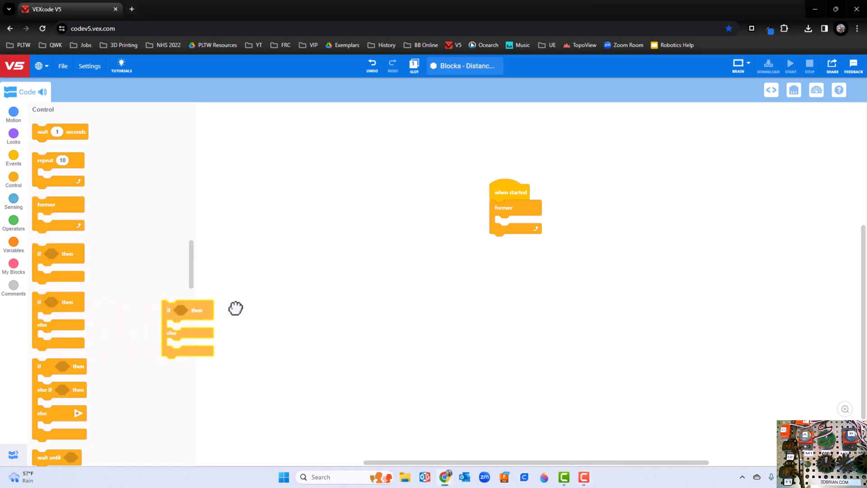
# - Place an if-then-else block inside the forever loop and show the Sensing blocks
pyautogui.moveTo(187, 309); pyautogui.dragTo(517, 227)
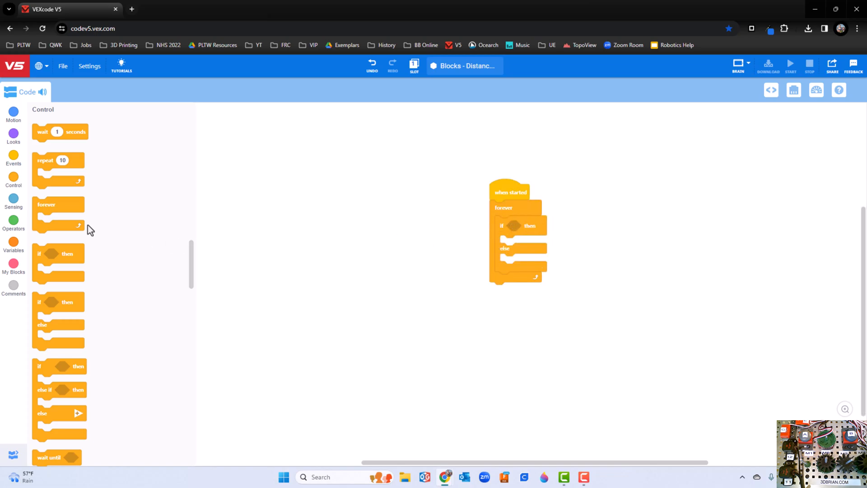
pyautogui.click(14, 200)
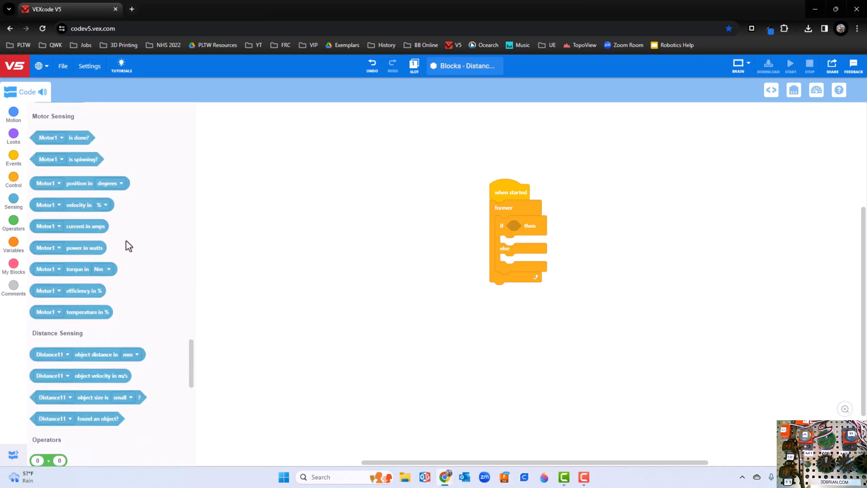
# - Browse the distance sensing blocks, then switch to the Operators category
pyautogui.scroll(-3)
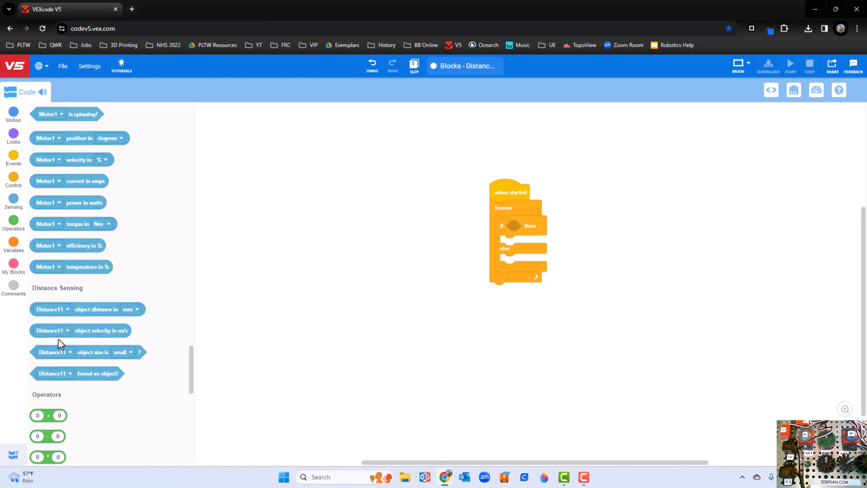
pyautogui.click(52, 308)
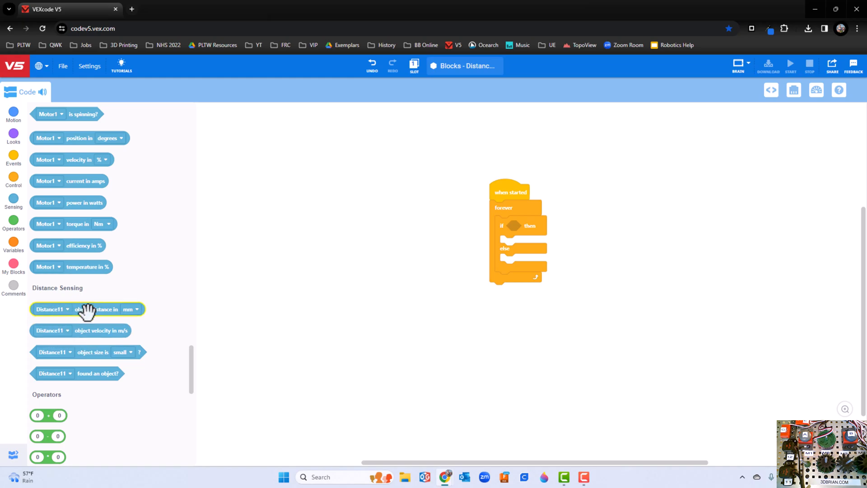
pyautogui.moveTo(513, 226)
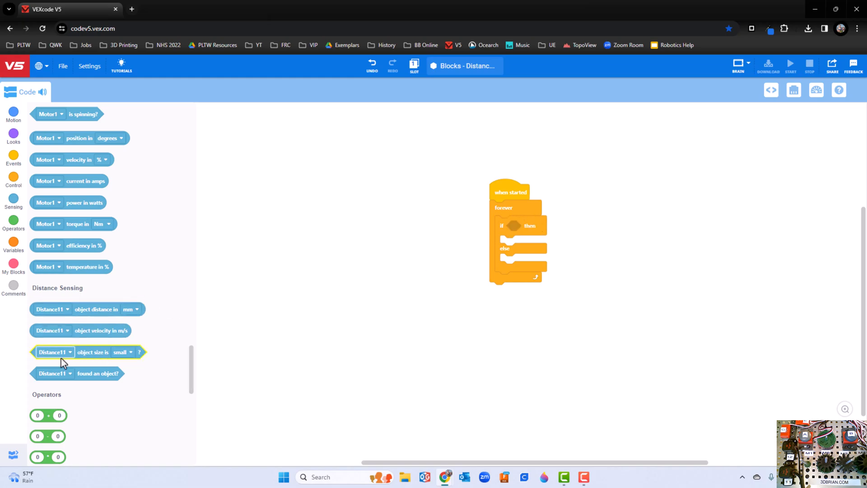
pyautogui.moveTo(116, 369)
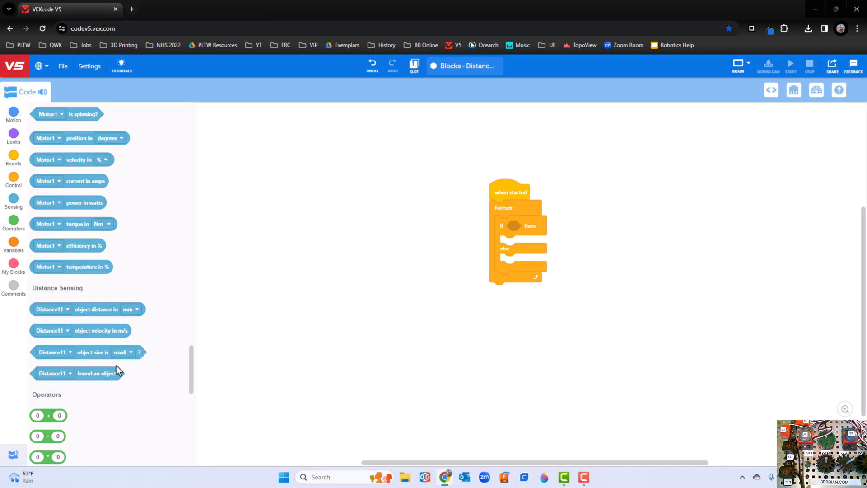
pyautogui.moveTo(152, 334)
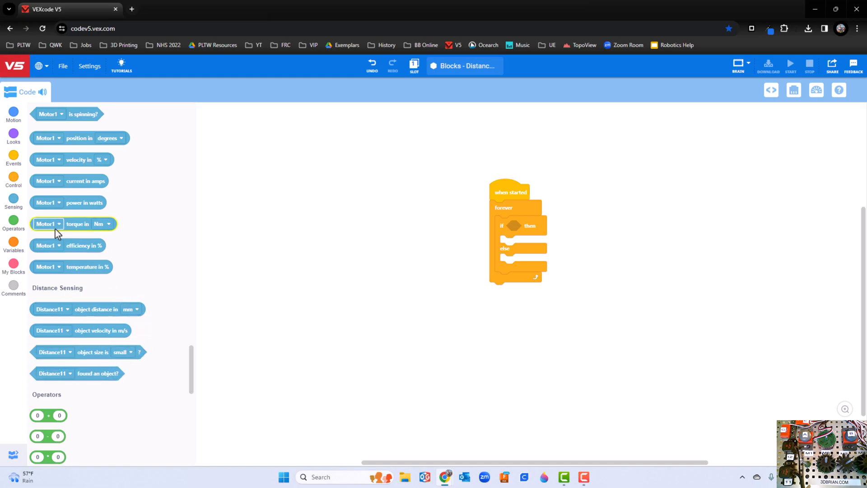
pyautogui.click(14, 221)
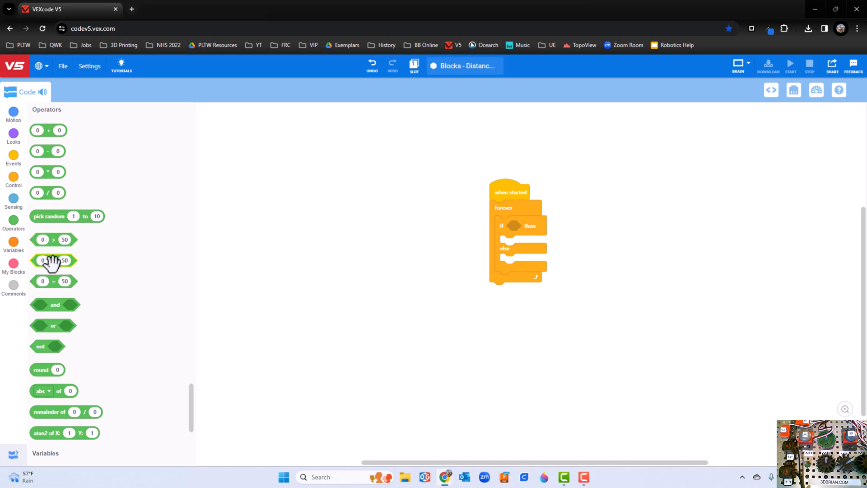
# - Fill the if condition with a 0 < 50 comparison and scroll Sensing to Distance Sensing
pyautogui.moveTo(54, 260); pyautogui.dragTo(334, 257)
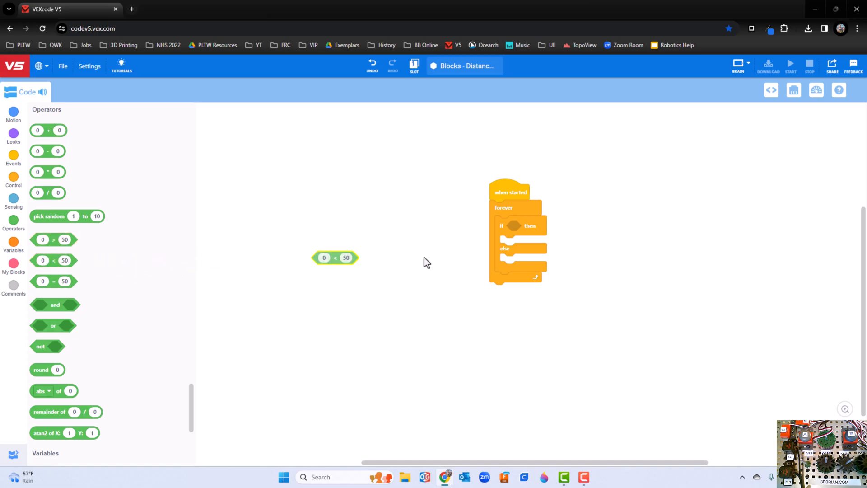
pyautogui.moveTo(335, 258); pyautogui.dragTo(531, 228)
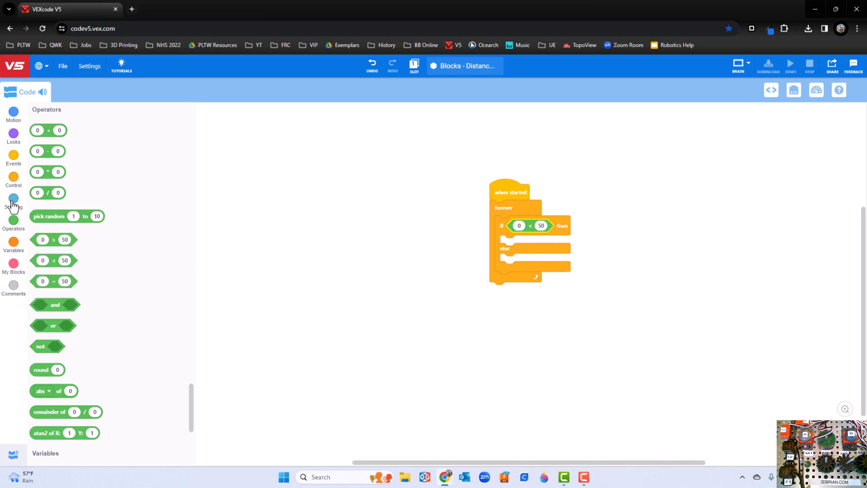
pyautogui.click(14, 200)
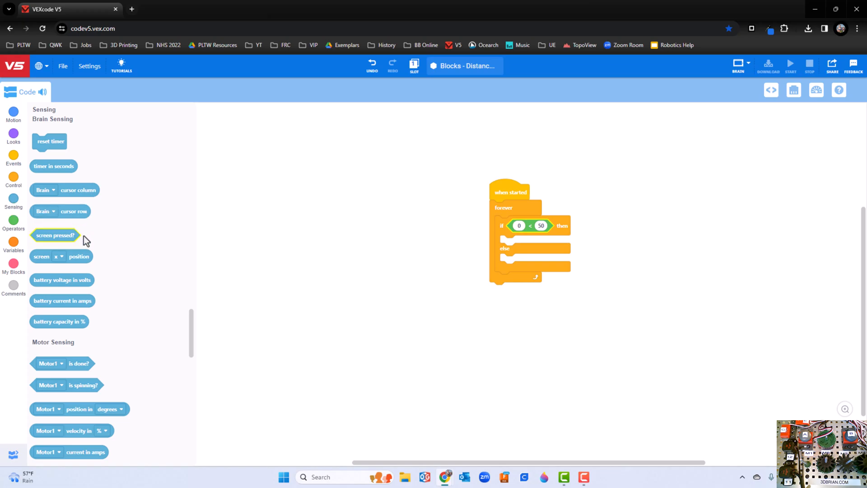
pyautogui.scroll(-3)
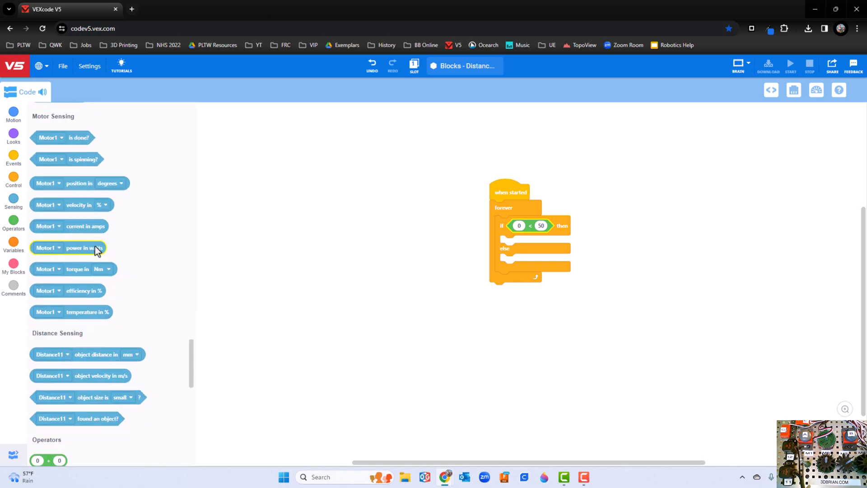
pyautogui.scroll(-3)
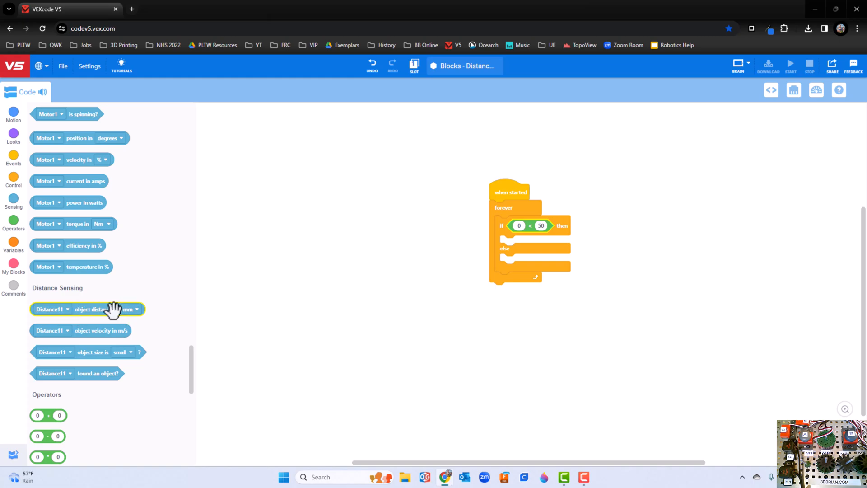
# - Make the condition Distance11 object distance in inches < 6
pyautogui.moveTo(87, 309); pyautogui.dragTo(602, 242)
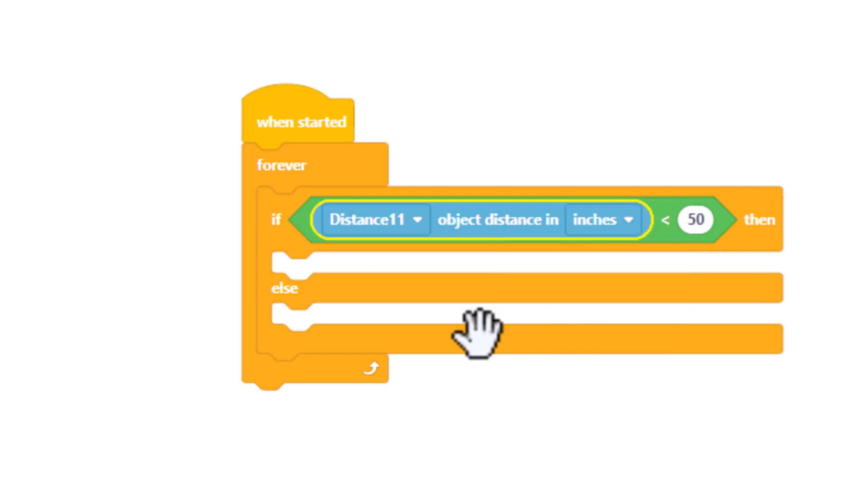
pyautogui.click(696, 220)
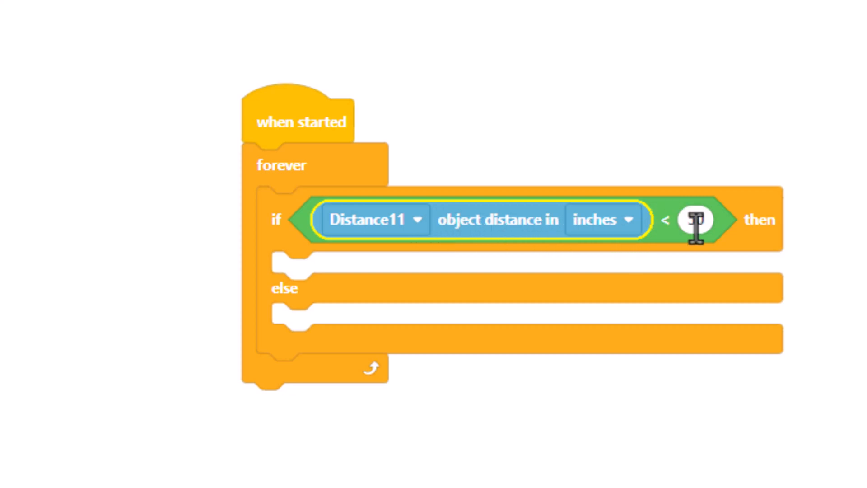
pyautogui.write('6')
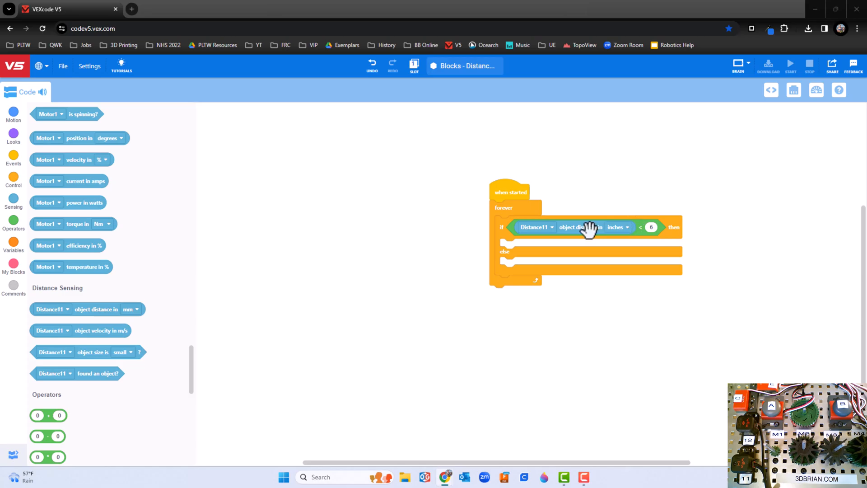
pyautogui.moveTo(498, 229)
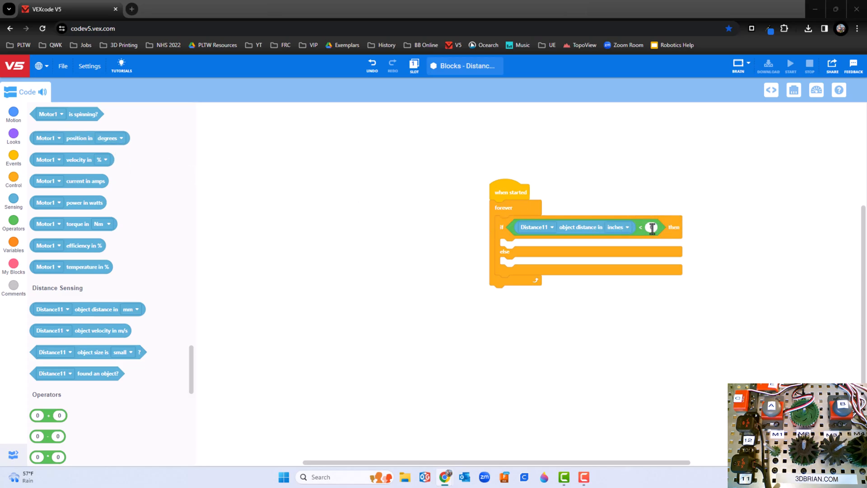
pyautogui.write('6')
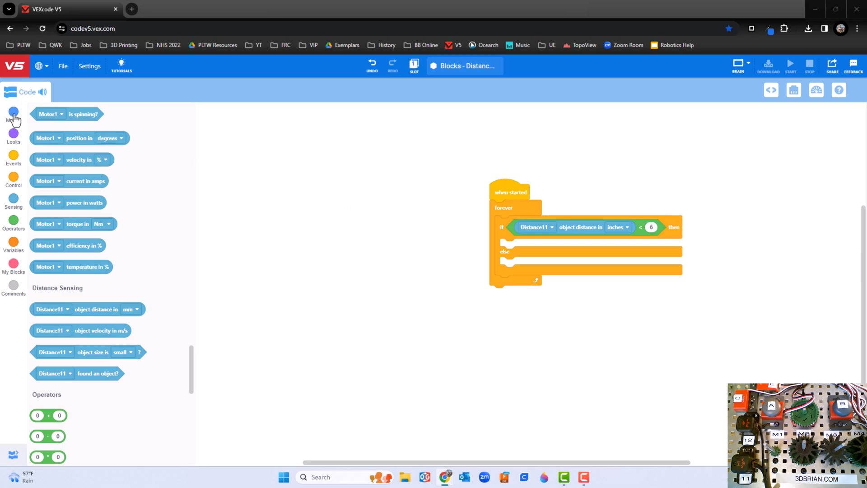
# - Spin Motor1 forward in the if branch and stop Motor1 in the else branch
pyautogui.click(13, 114)
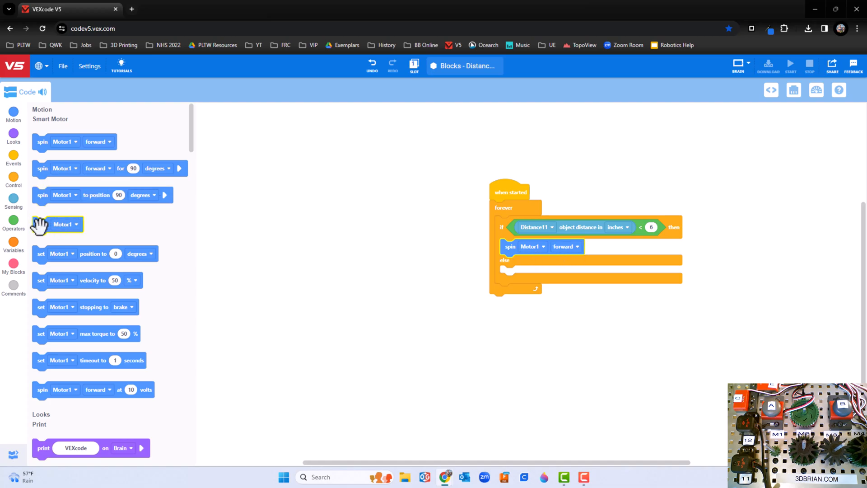
pyautogui.moveTo(55, 224); pyautogui.dragTo(528, 274)
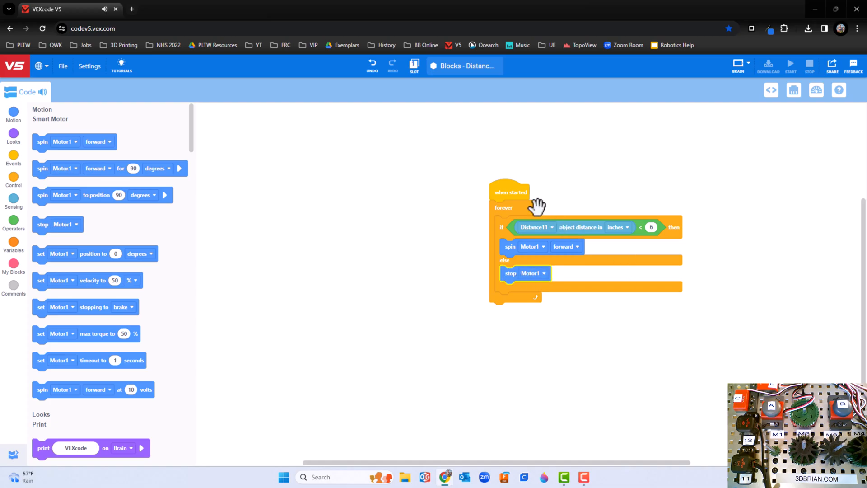
pyautogui.moveTo(516, 190)
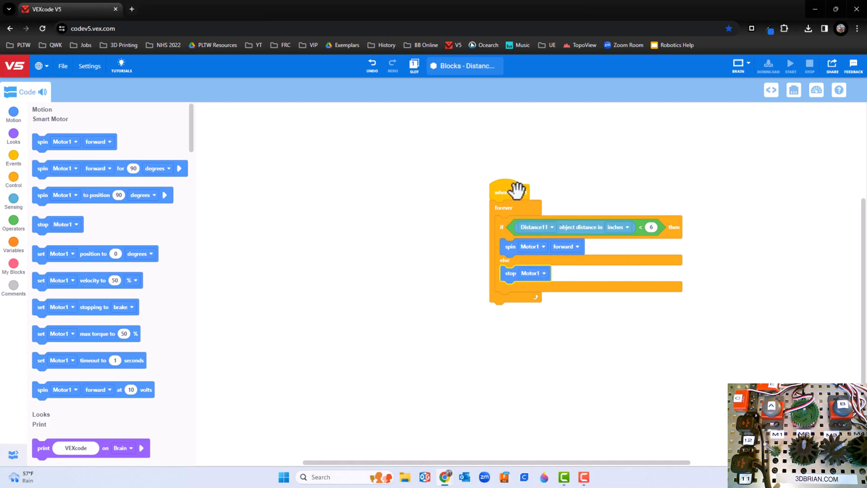
pyautogui.moveTo(546, 250)
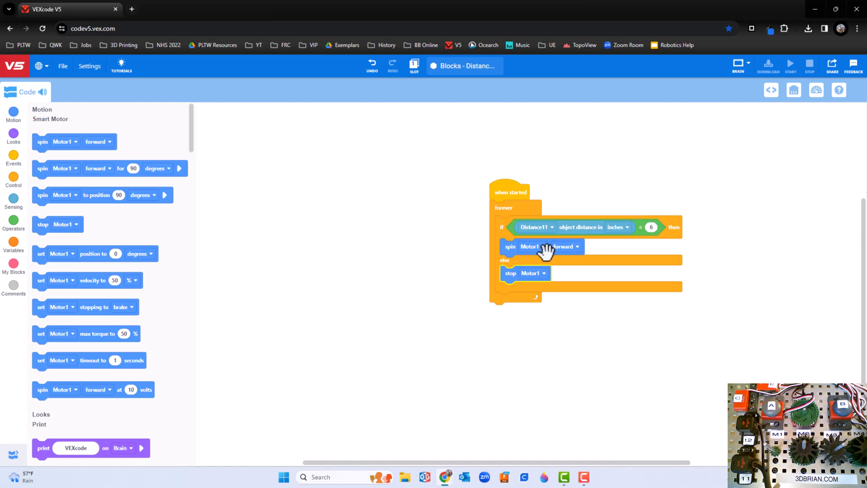
pyautogui.moveTo(537, 277)
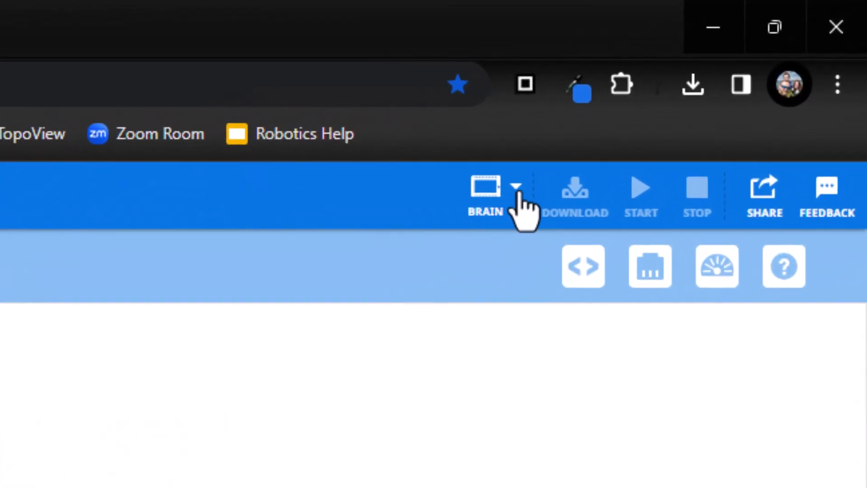
# - Connect the brain via VEX Robotics Communications Port (COM12)
pyautogui.click(486, 190)
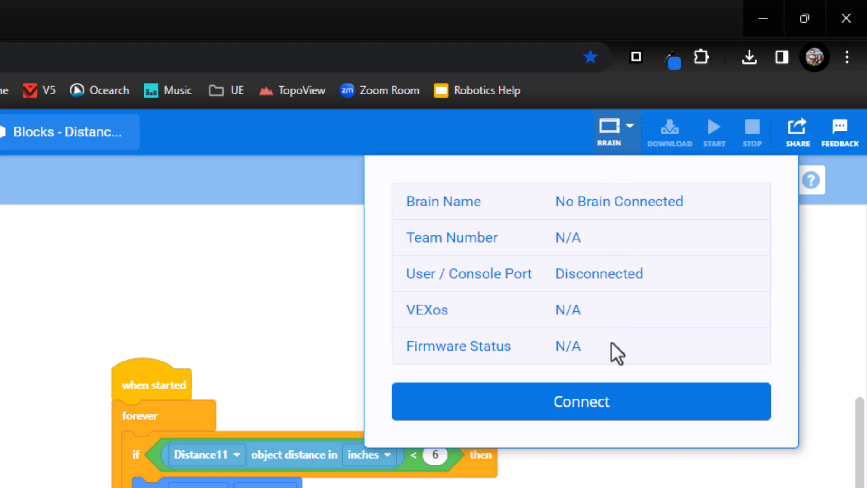
pyautogui.click(581, 401)
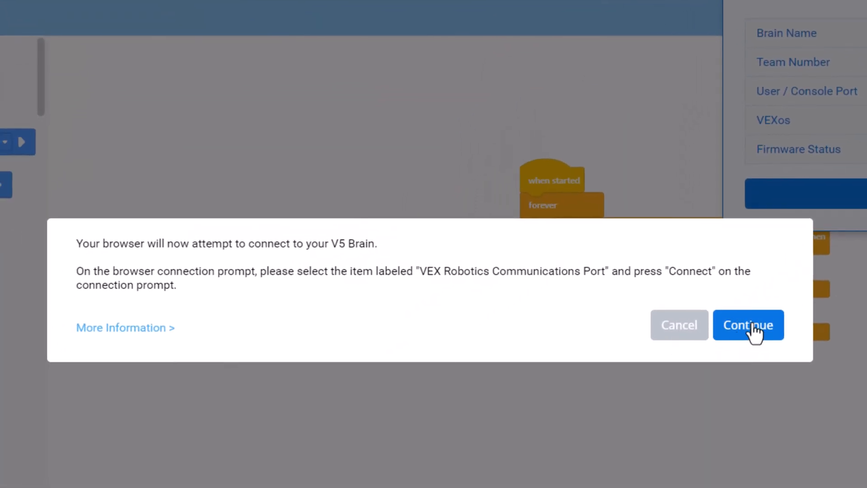
pyautogui.click(748, 324)
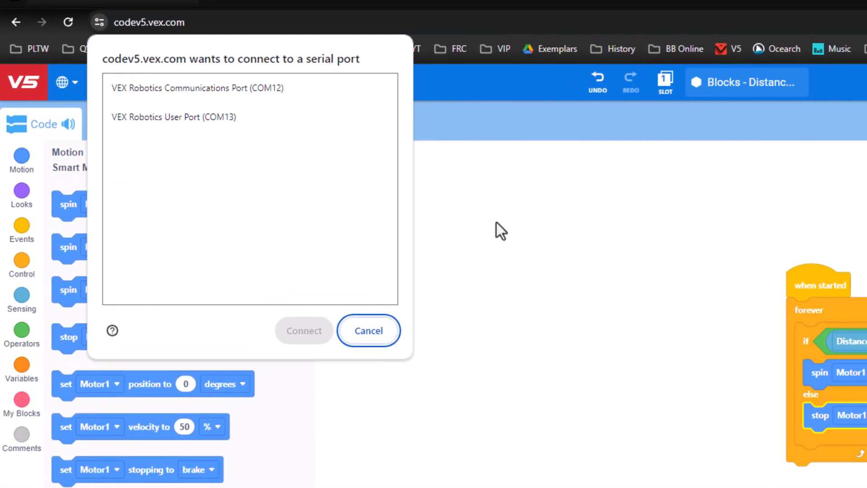
pyautogui.moveTo(165, 102)
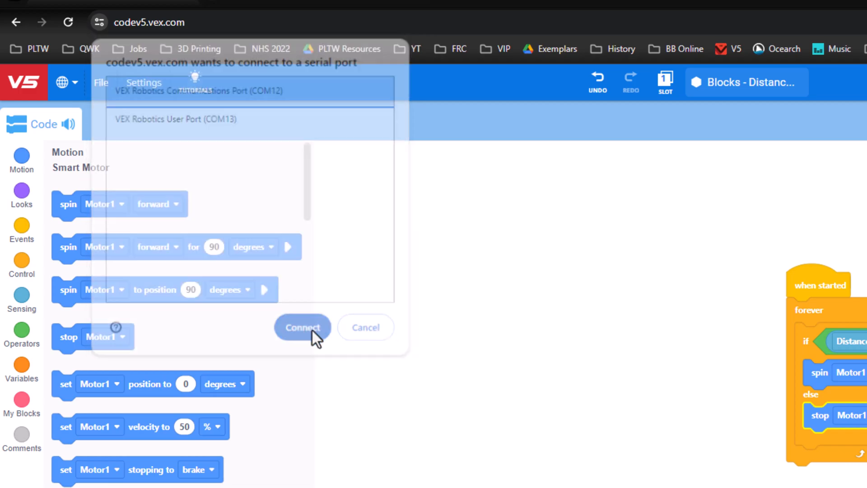
pyautogui.click(303, 327)
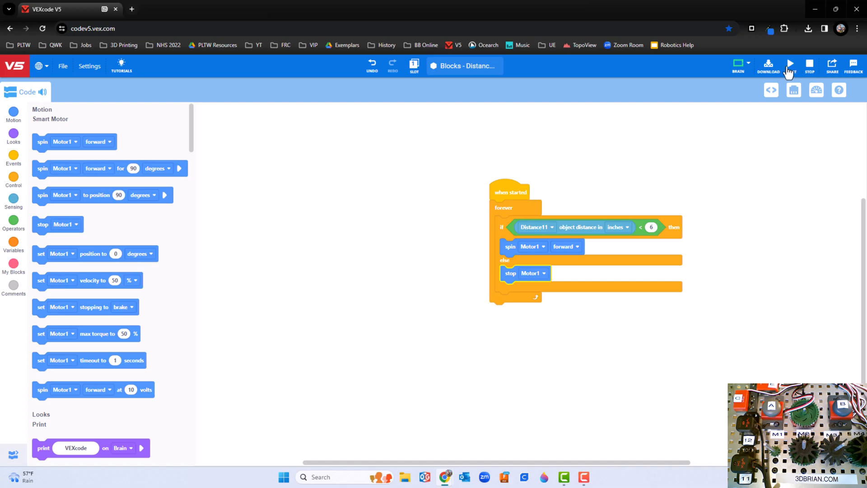
# - Run the distance-sensor program on the connected brain
pyautogui.click(62, 66)
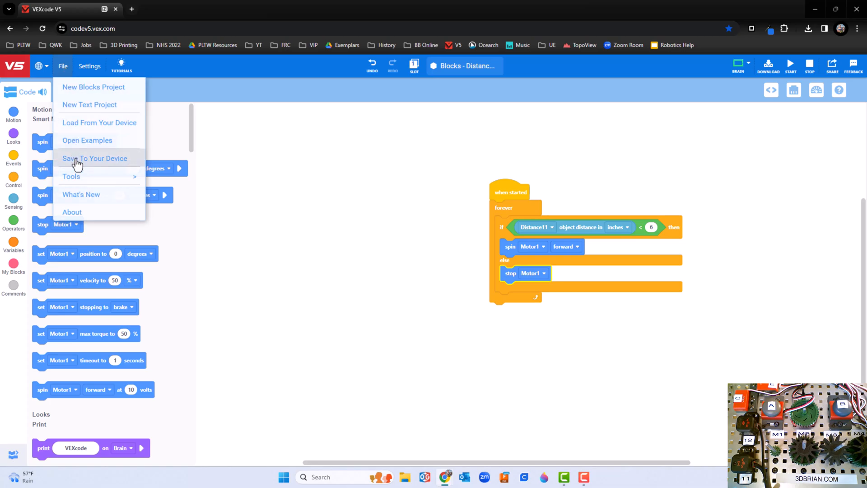
pyautogui.click(95, 158)
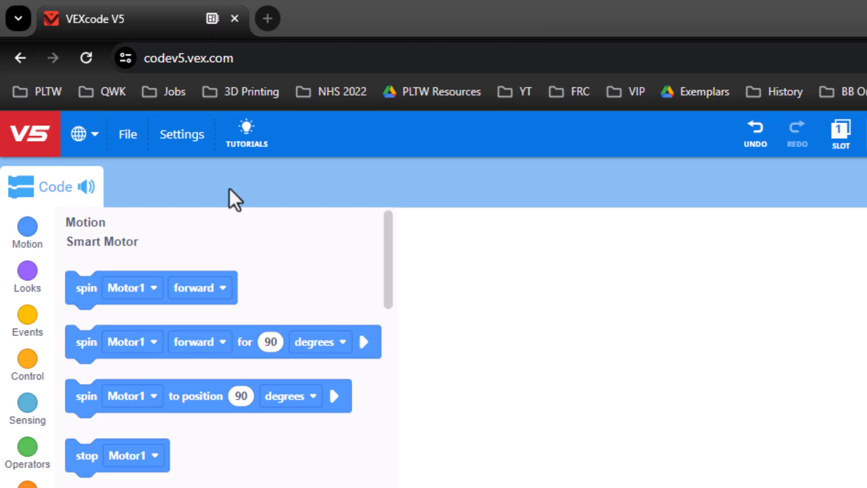
pyautogui.click(128, 134)
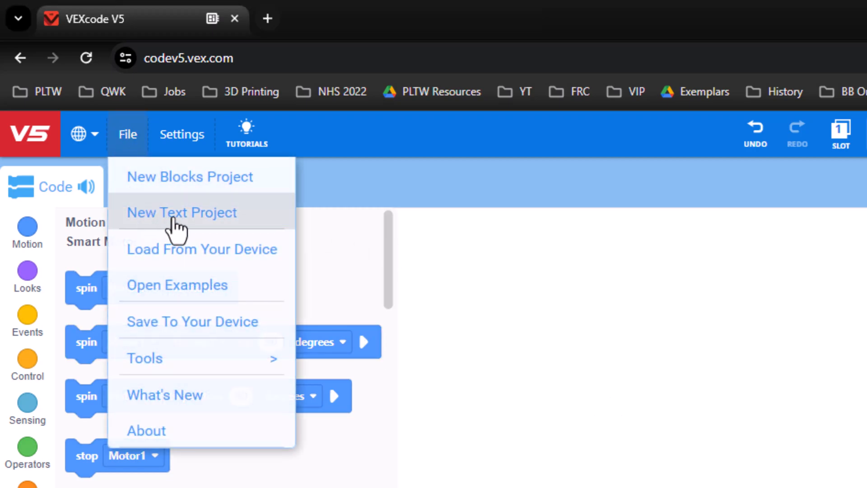
# - Start a new text project, discard the unsaved blocks project, and choose Python as the language
pyautogui.click(182, 212)
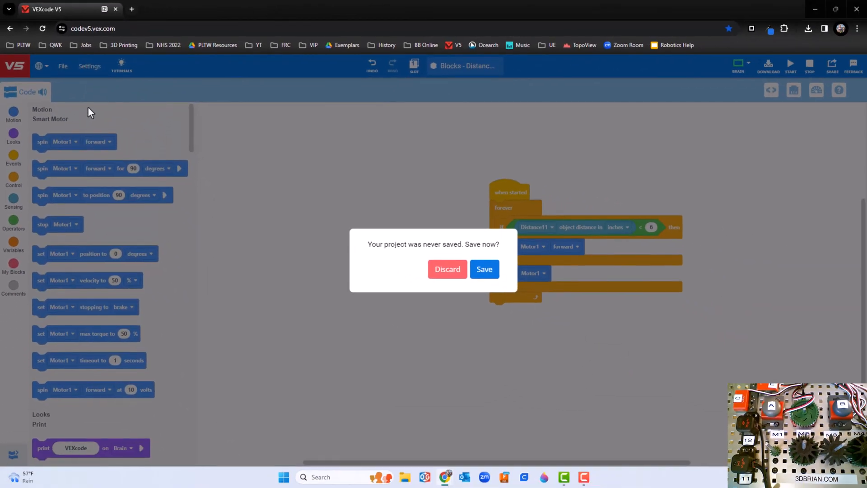
pyautogui.moveTo(470, 276)
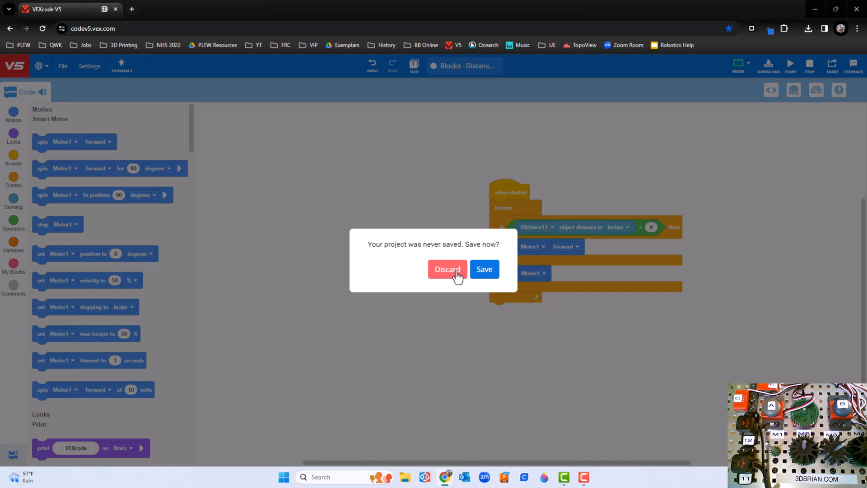
pyautogui.click(447, 269)
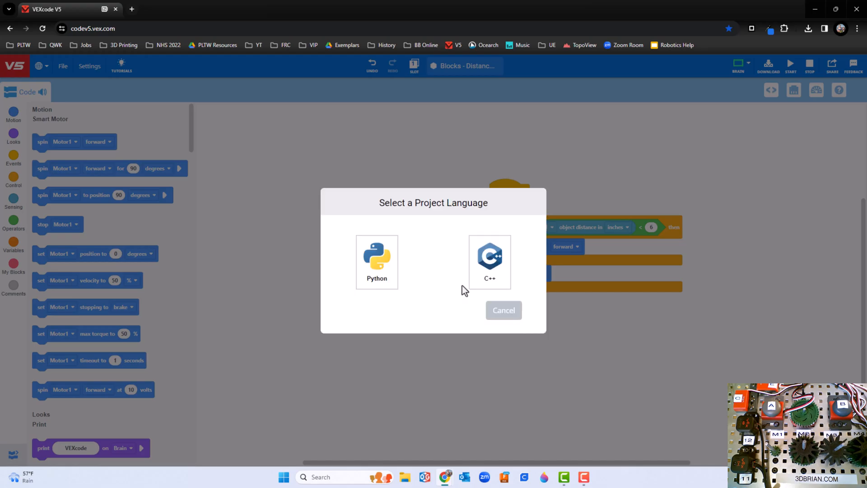
pyautogui.moveTo(427, 266)
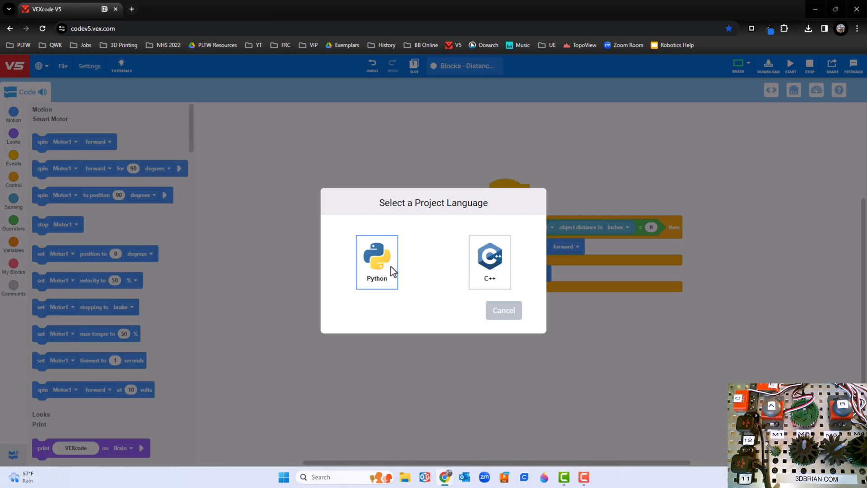
pyautogui.click(377, 262)
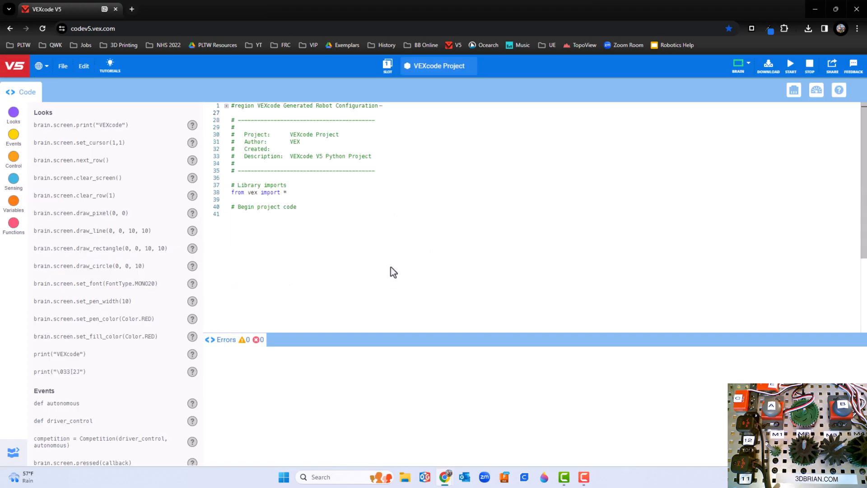
pyautogui.moveTo(383, 266)
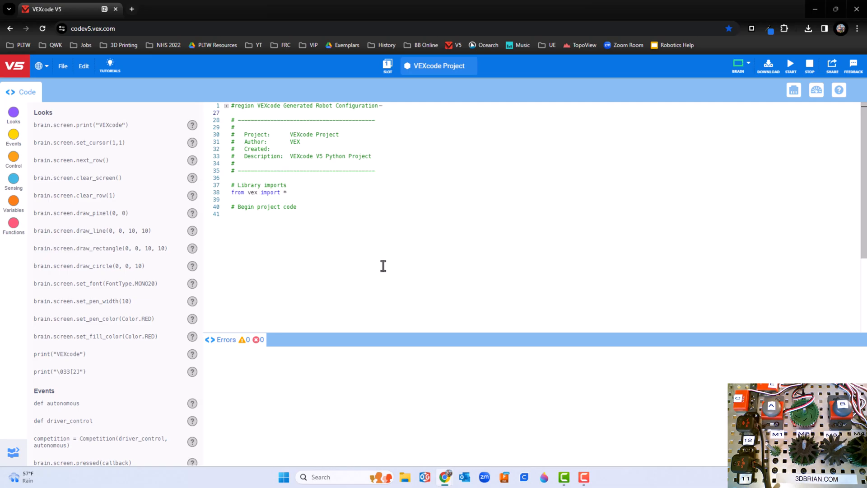
pyautogui.moveTo(105, 142)
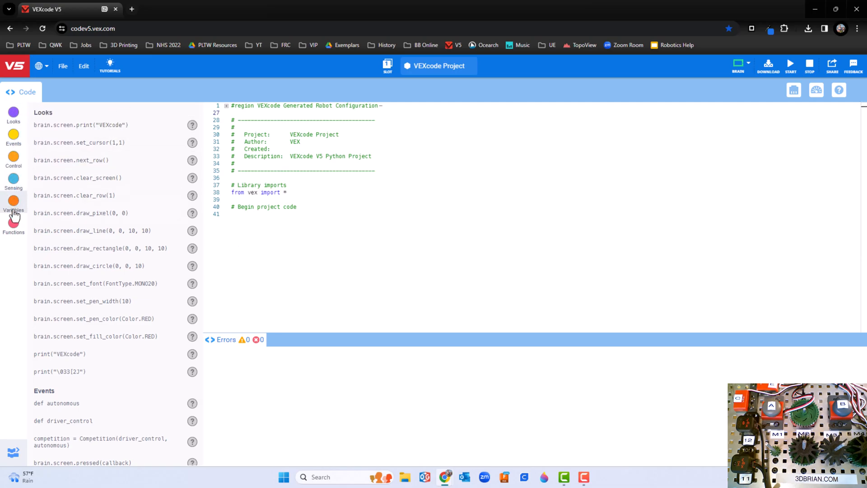
pyautogui.moveTo(14, 227)
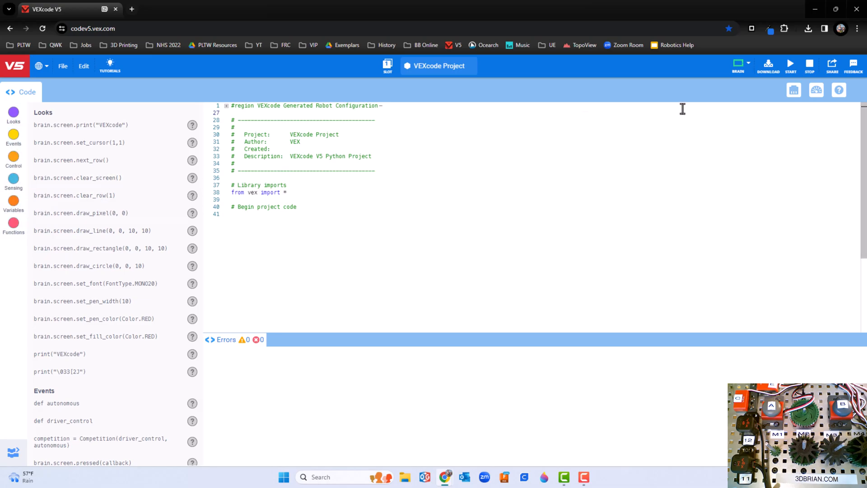
# - Show the robot device configuration for the new Python project
pyautogui.click(793, 90)
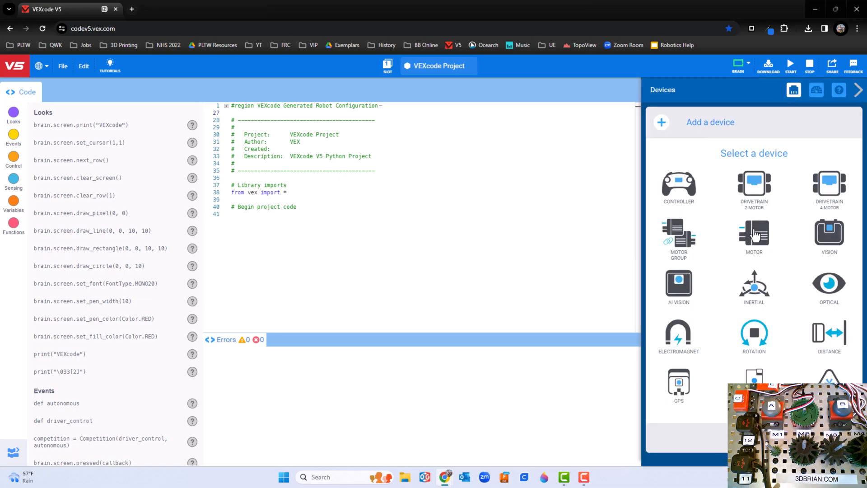
# - Add a motor on port 1 named Motor1 and confirm it
pyautogui.click(753, 232)
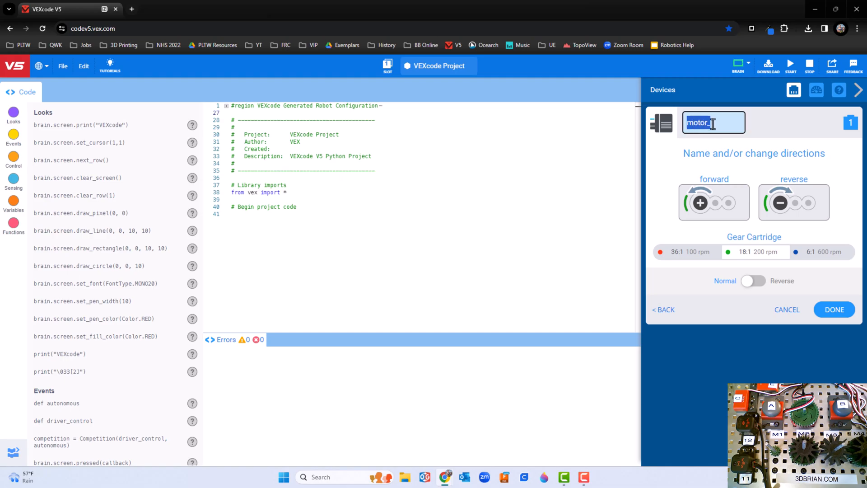
pyautogui.write('1')
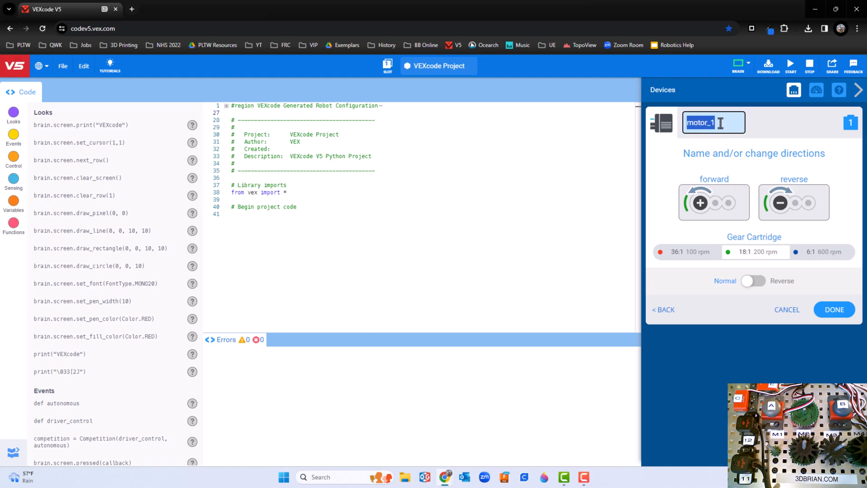
pyautogui.write('Motor1')
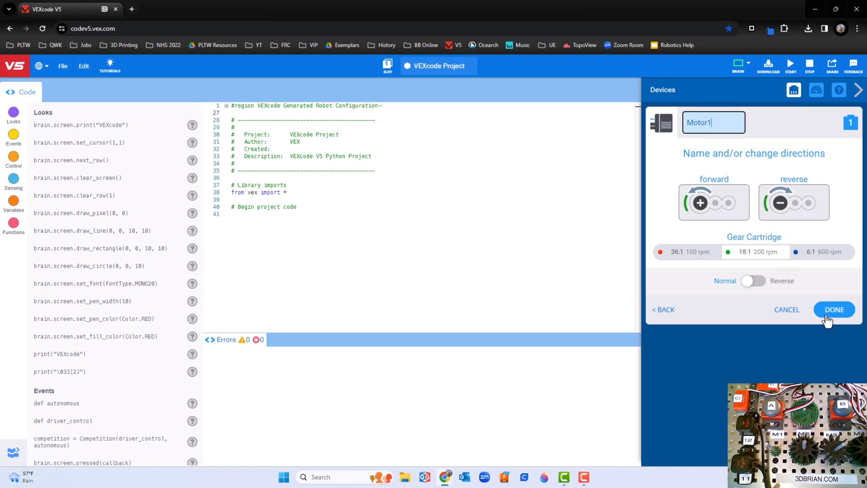
pyautogui.click(834, 309)
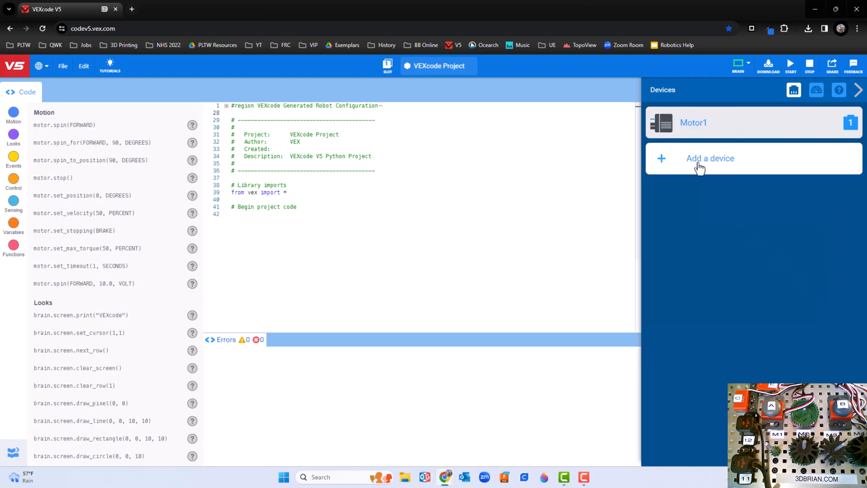
# - Add a distance sensor on port 11 named Distance11 and confirm it
pyautogui.click(710, 158)
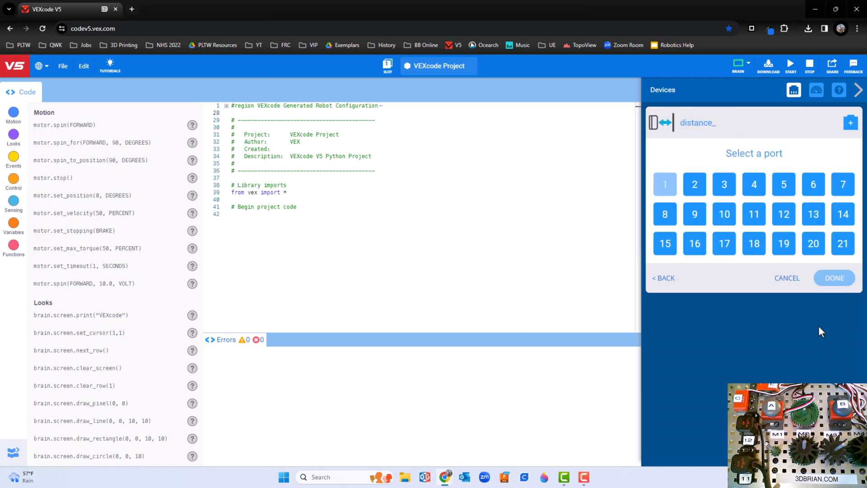
pyautogui.moveTo(753, 214)
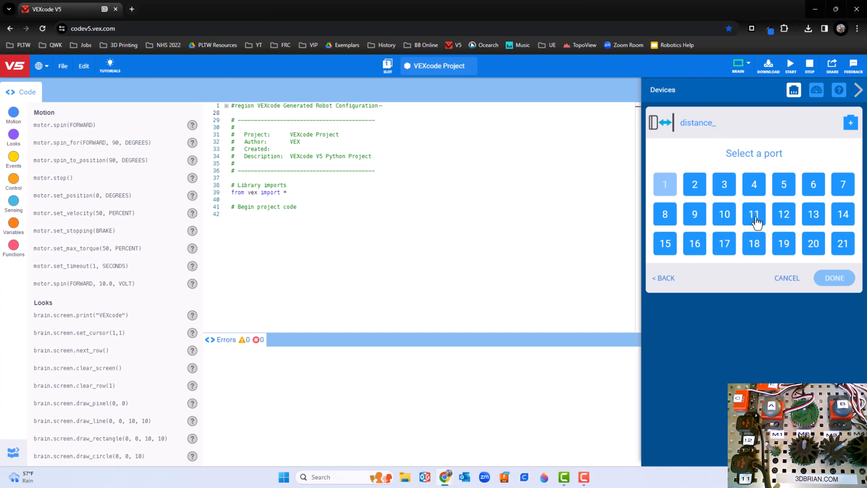
pyautogui.click(754, 214)
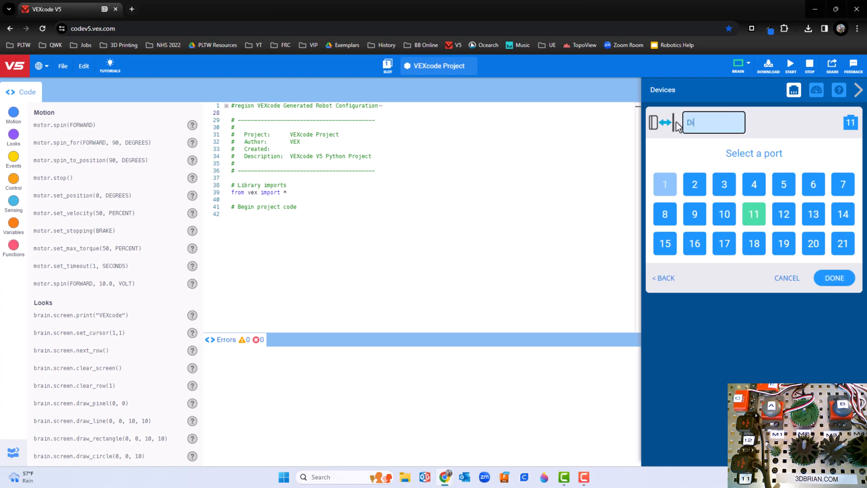
pyautogui.write('Distance11')
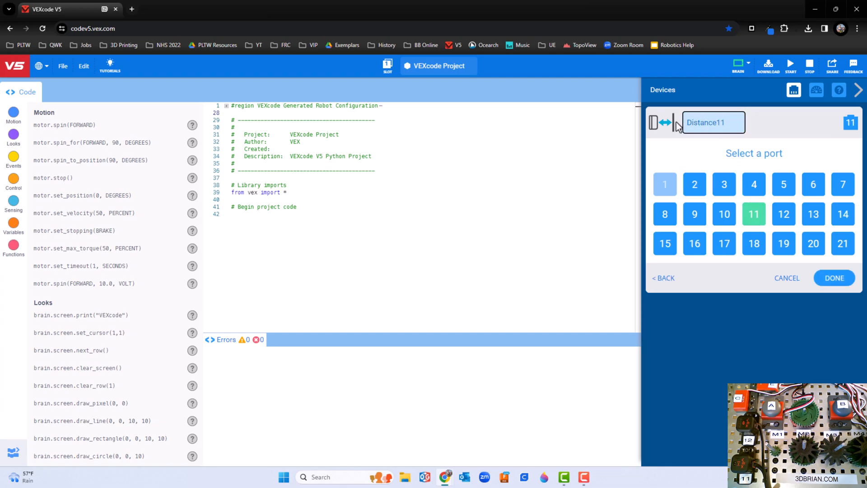
pyautogui.click(834, 277)
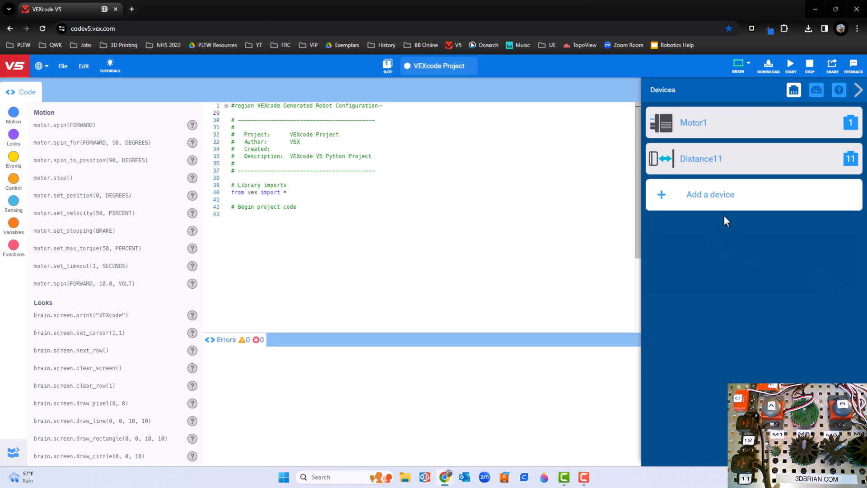
pyautogui.moveTo(810, 139)
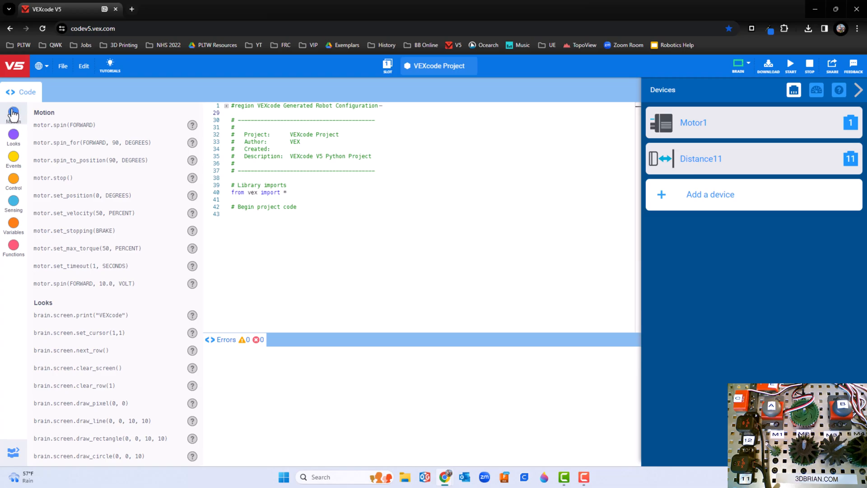
pyautogui.moveTo(795, 107)
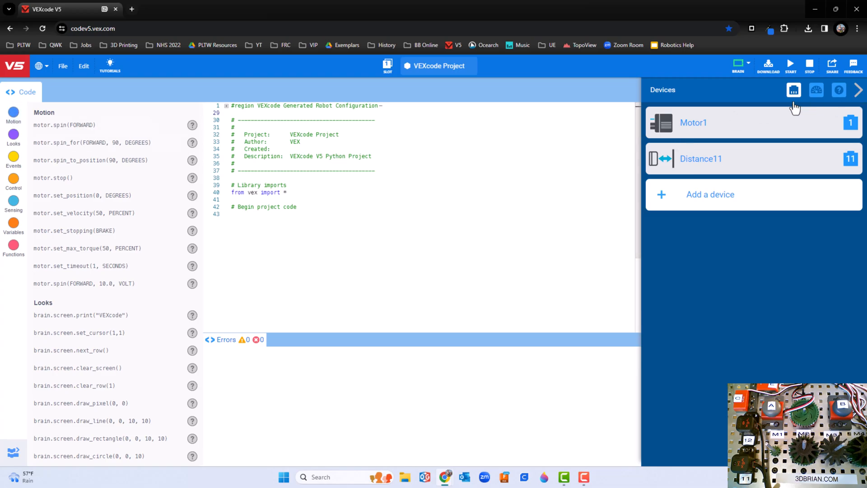
# - Close the device list and show the Control commands in the snippet palette
pyautogui.click(856, 90)
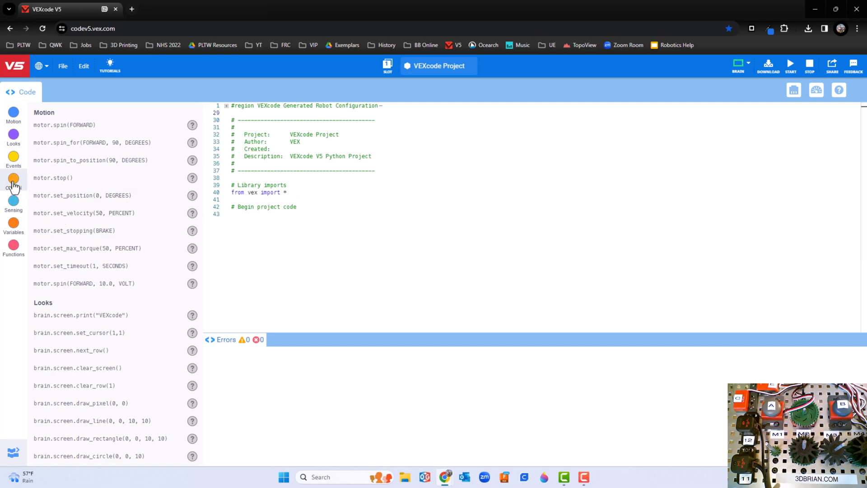
pyautogui.click(14, 178)
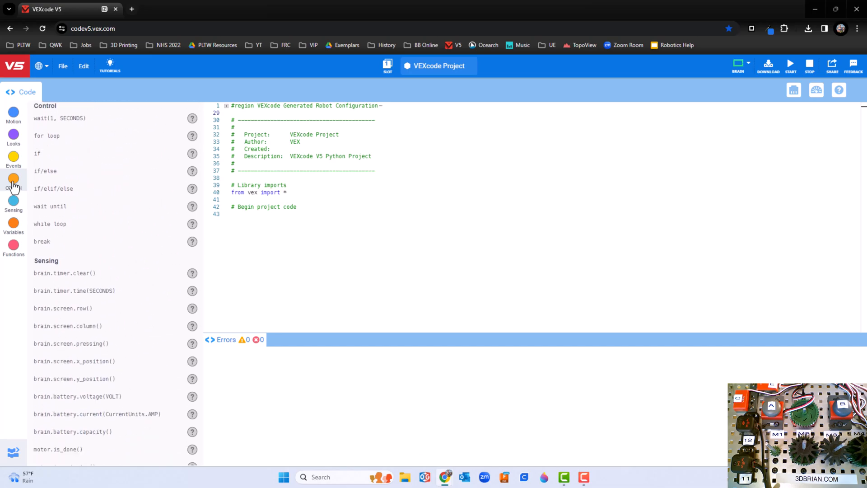
pyautogui.moveTo(61, 171)
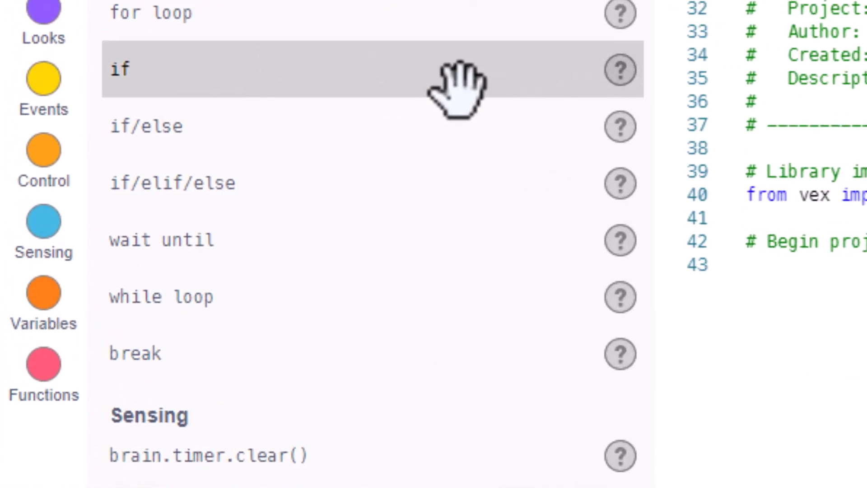
pyautogui.moveTo(194, 299)
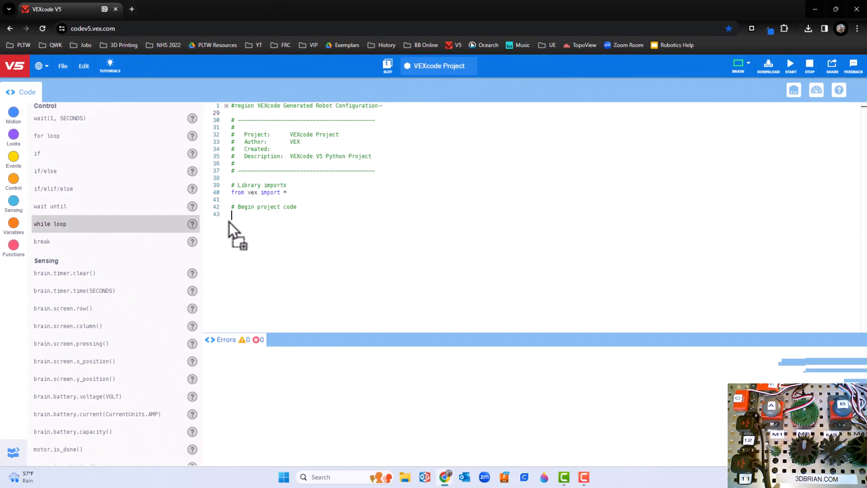
# - Insert a while loop at line 43 and set its condition to True
pyautogui.moveTo(50, 223); pyautogui.dragTo(238, 215)
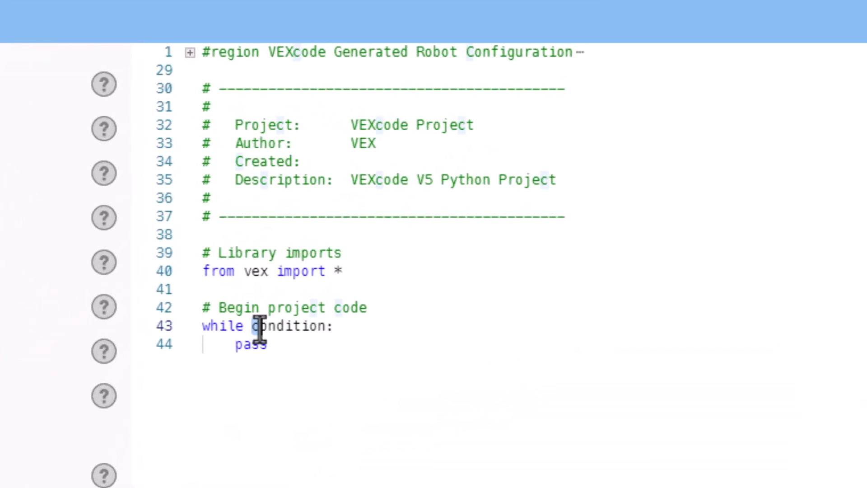
pyautogui.doubleClick(283, 326)
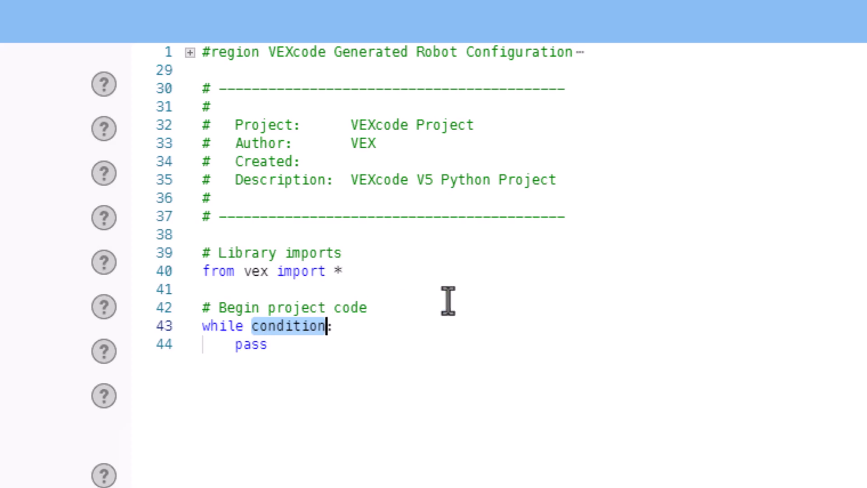
pyautogui.write('True')
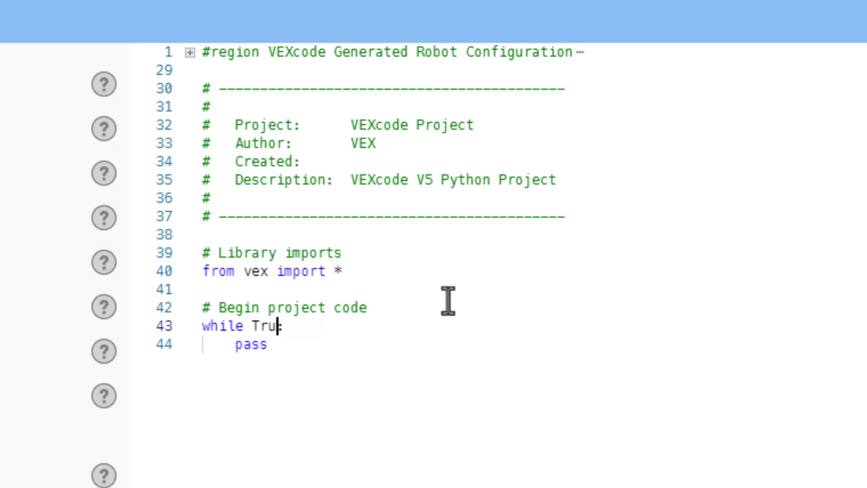
pyautogui.write('e')
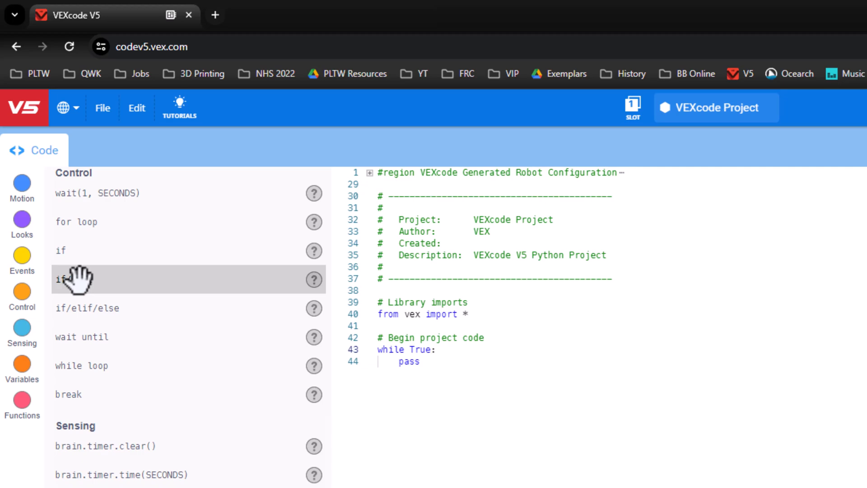
# - Place an if/else block inside the body of the while True loop
pyautogui.moveTo(75, 279); pyautogui.dragTo(407, 381)
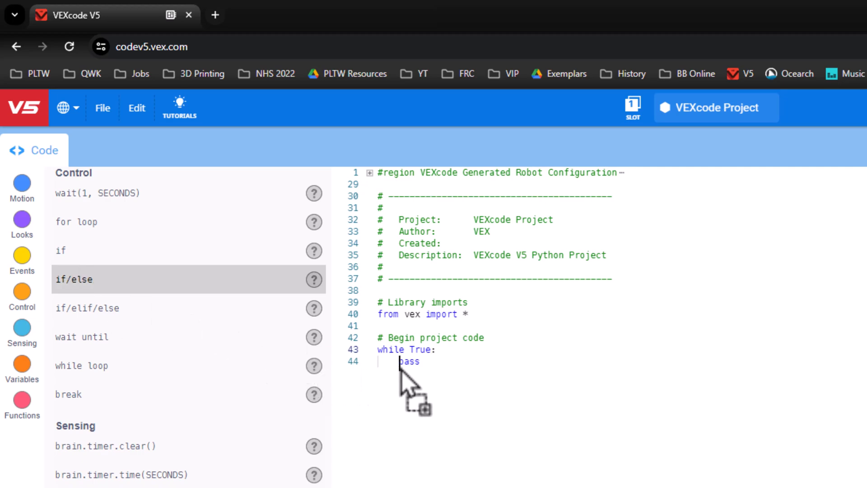
pyautogui.moveTo(73, 279); pyautogui.dragTo(420, 370)
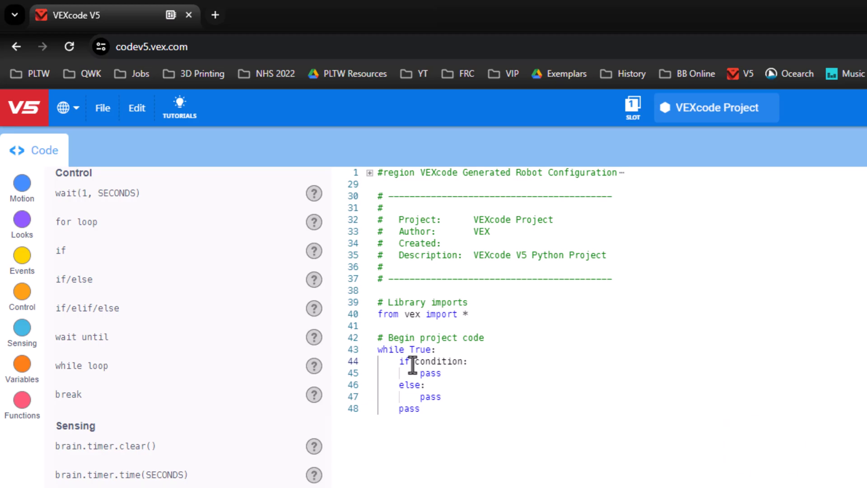
pyautogui.moveTo(88, 393)
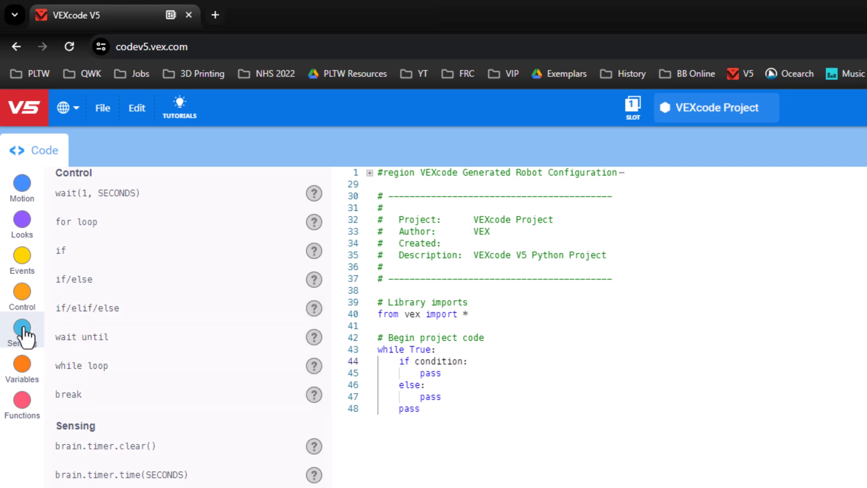
# - Make the if test Distance11.object_distance(INCHES) < 6: from the Sensing commands
pyautogui.click(22, 331)
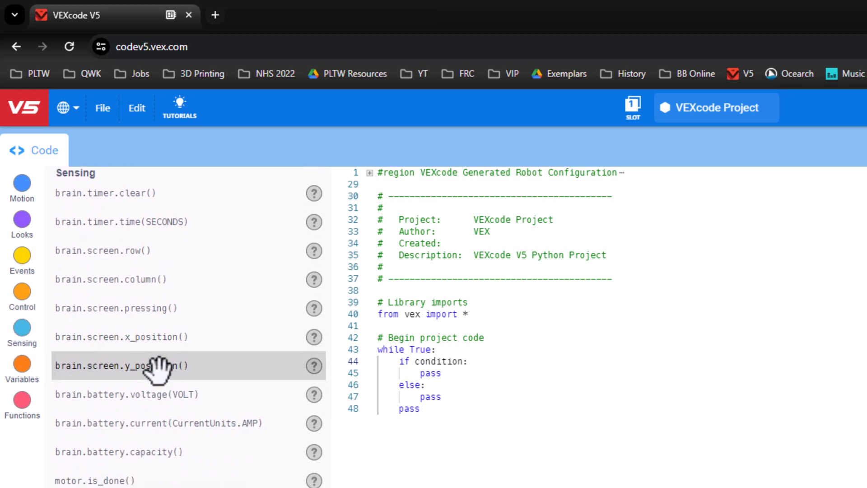
pyautogui.scroll(-3)
pyautogui.write('Distance11.object_distance(INCHES)')
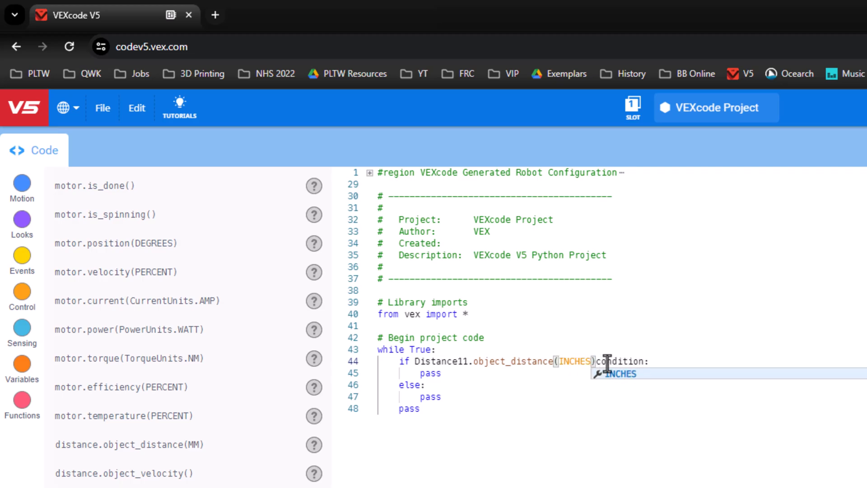
pyautogui.doubleClick(614, 361)
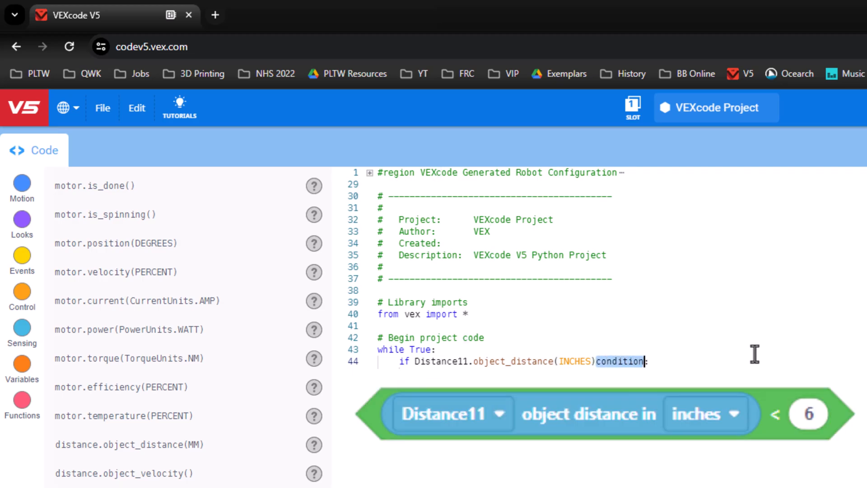
pyautogui.press('Delete')
pyautogui.write(' <')
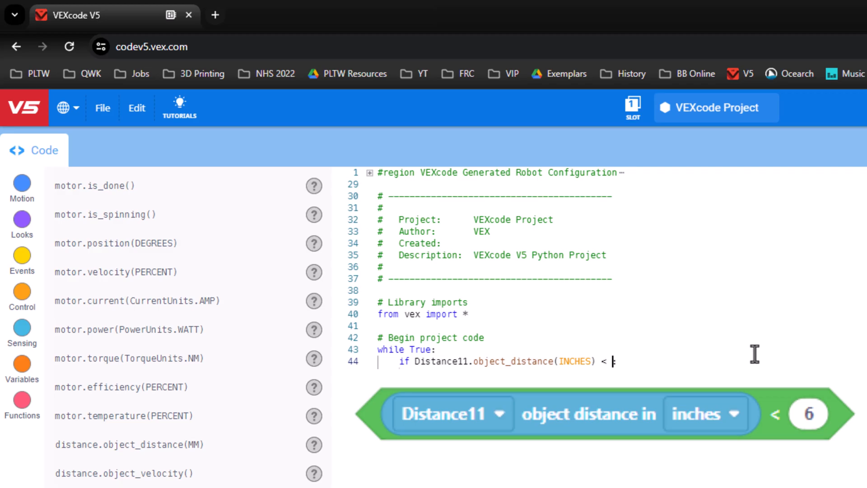
pyautogui.write('6:')
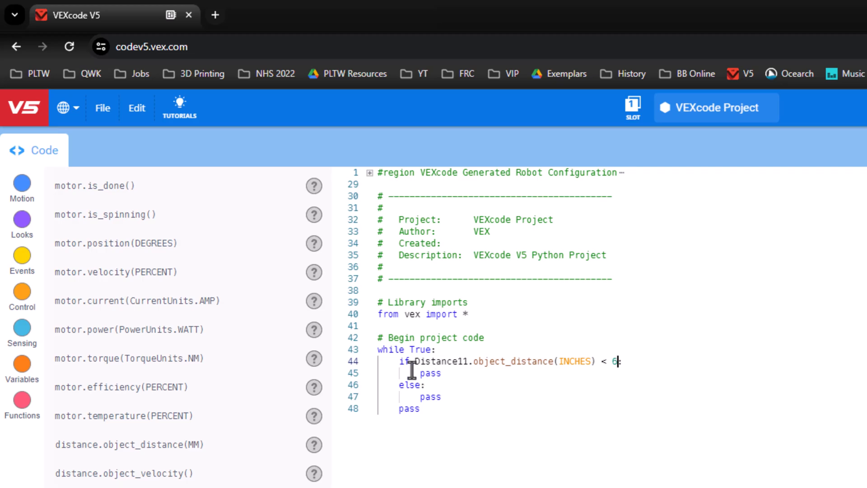
pyautogui.moveTo(425, 375)
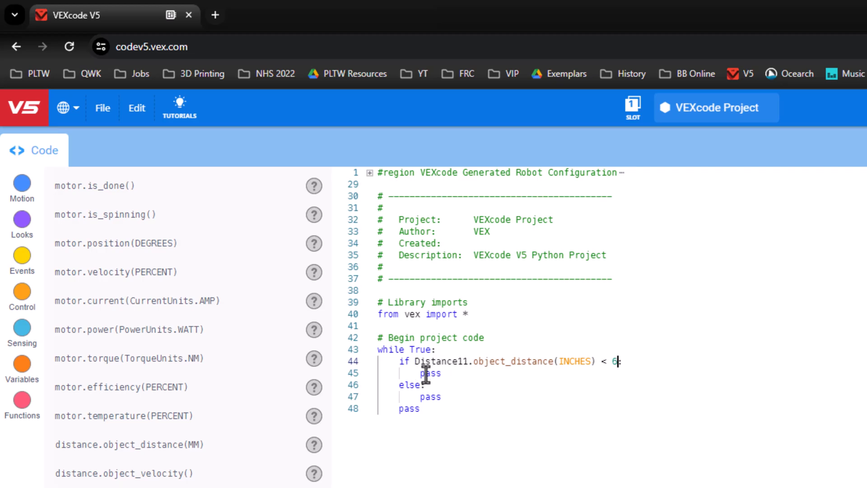
pyautogui.moveTo(22, 183)
pyautogui.write(':')
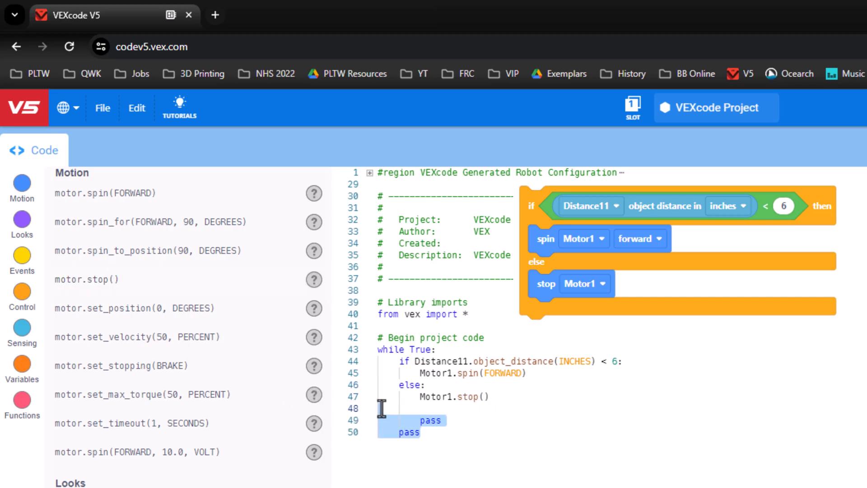
# - Delete the leftover pass lines under the Motor1.spin(FORWARD) and Motor1.stop() calls
pyautogui.press('Delete')
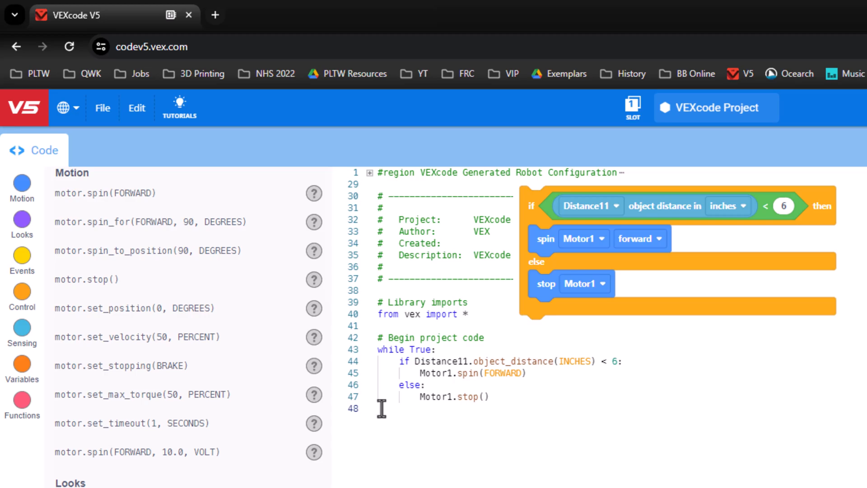
pyautogui.moveTo(603, 419)
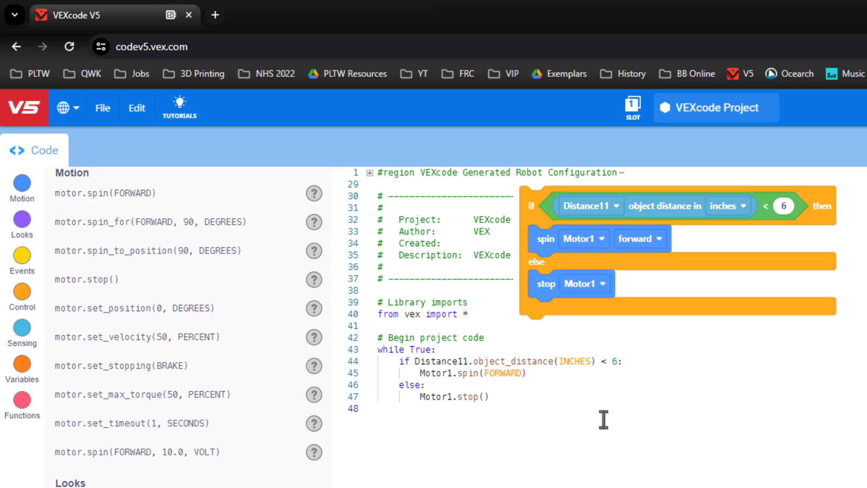
pyautogui.moveTo(685, 445)
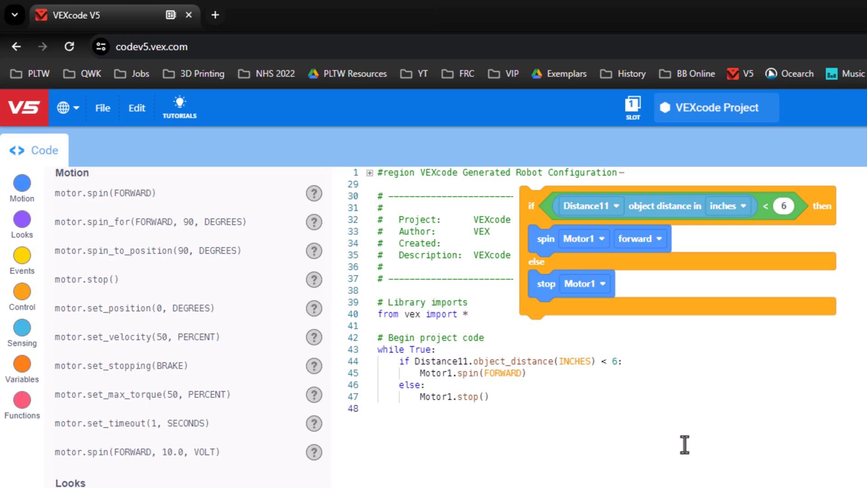